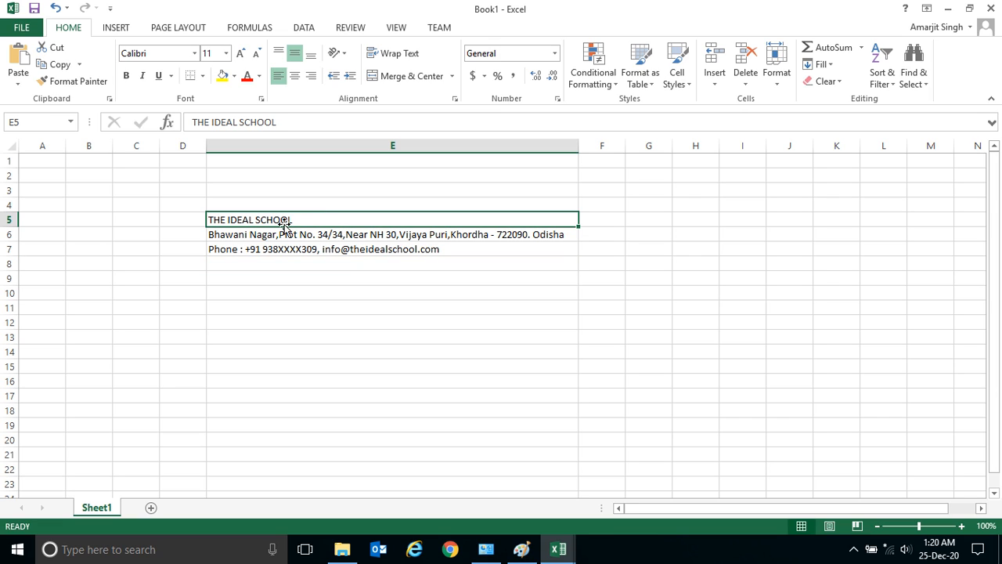
mouse_move(322, 228)
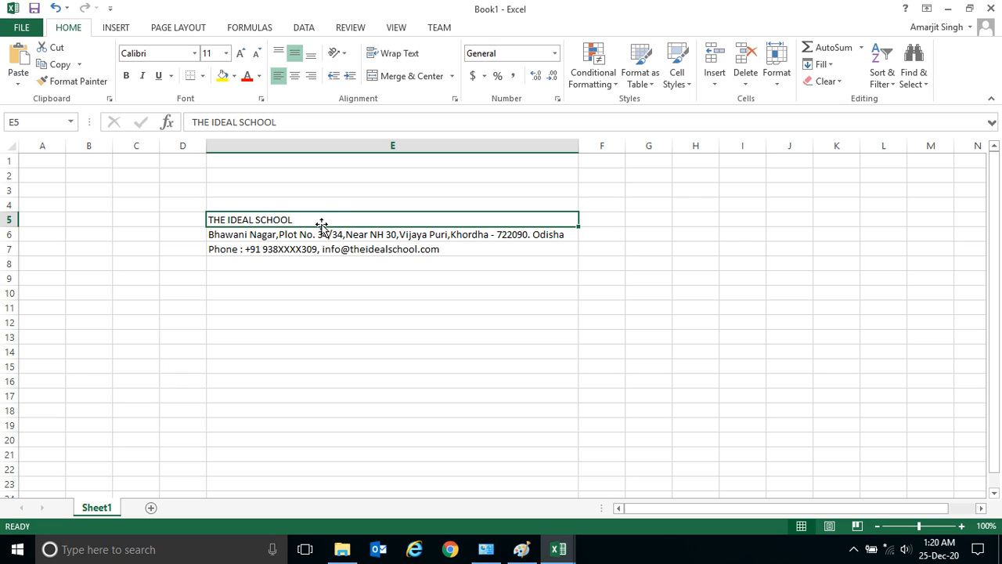
mouse_move(258, 229)
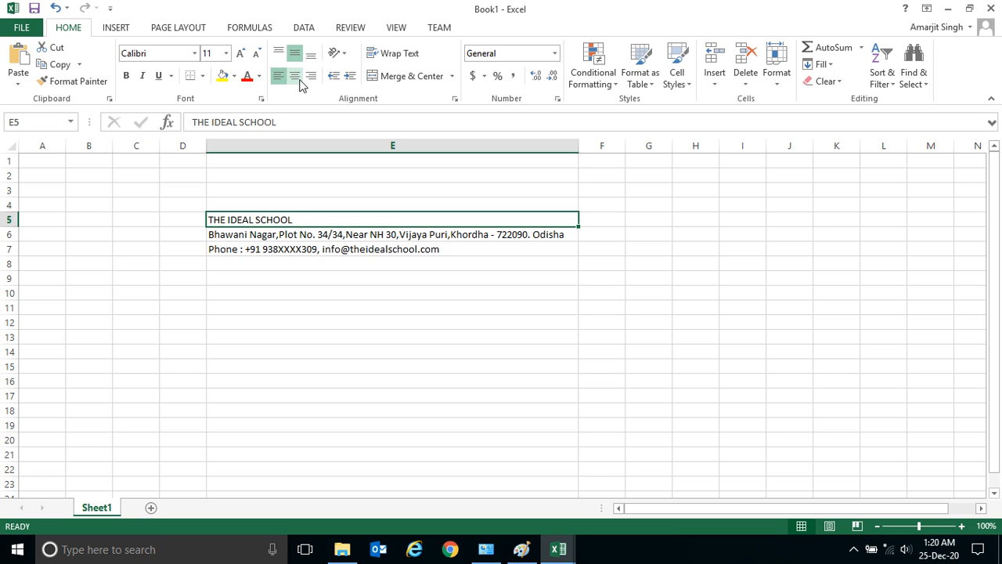
Centre the 'THE IDEAL SCHOOL' heading horizontally within cell E5
left_click(295, 76)
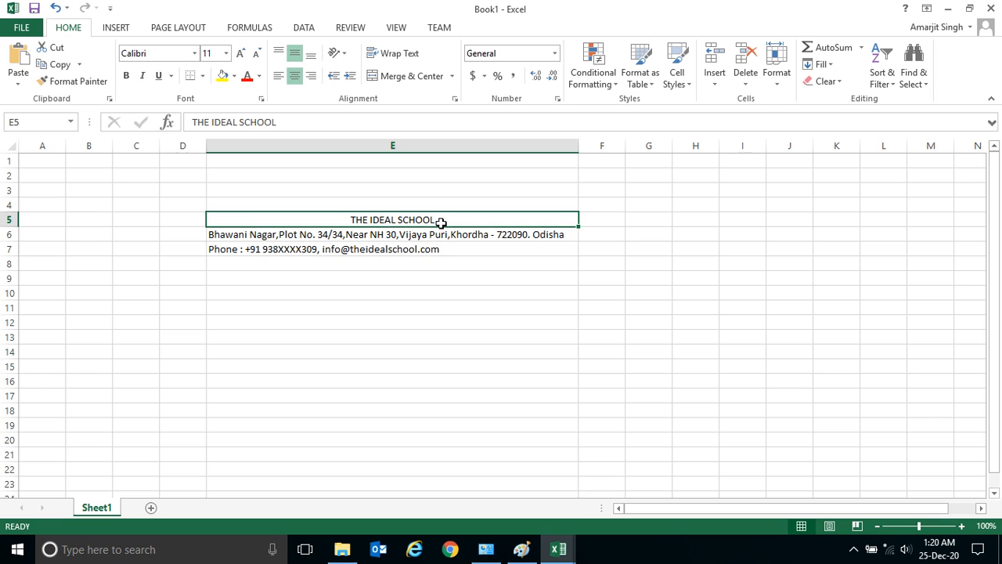
mouse_move(378, 220)
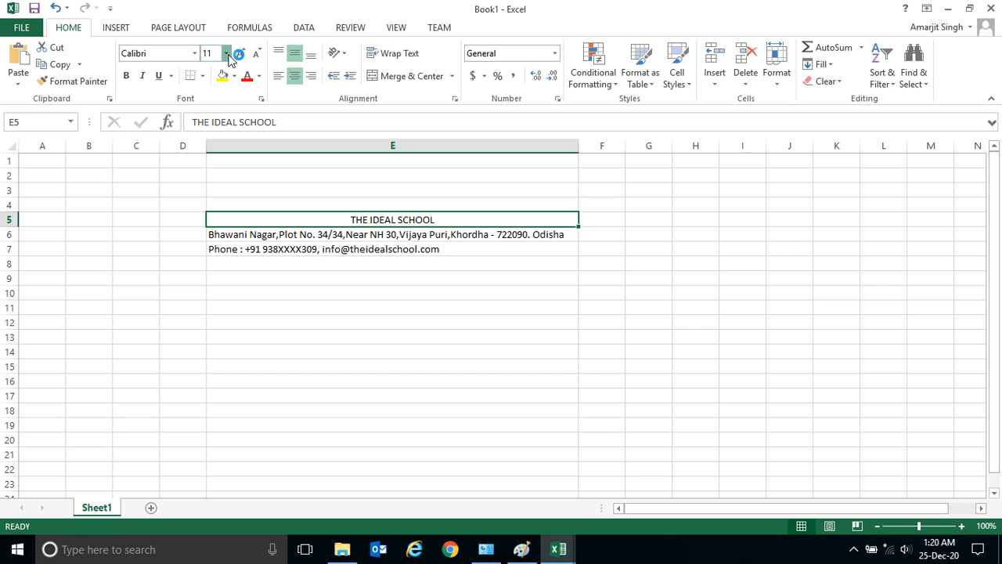
Set the title to size 12, then step it up and down to reach size 24
left_click(227, 53)
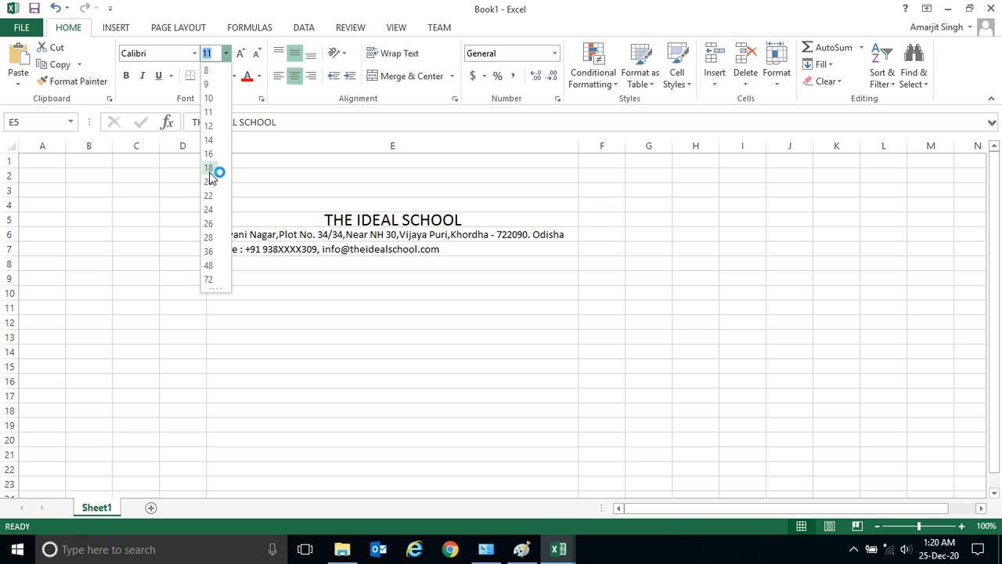
mouse_move(209, 126)
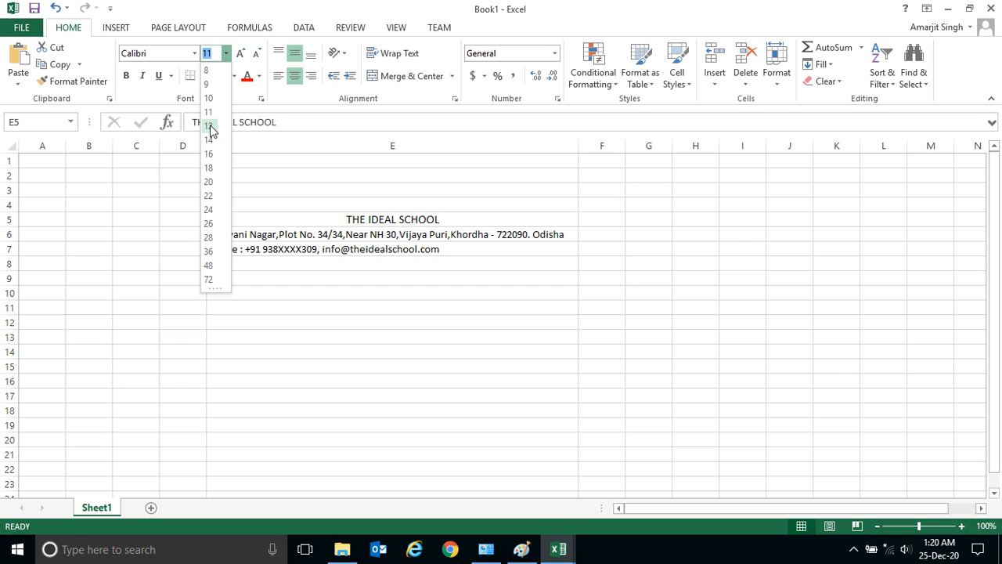
left_click(208, 125)
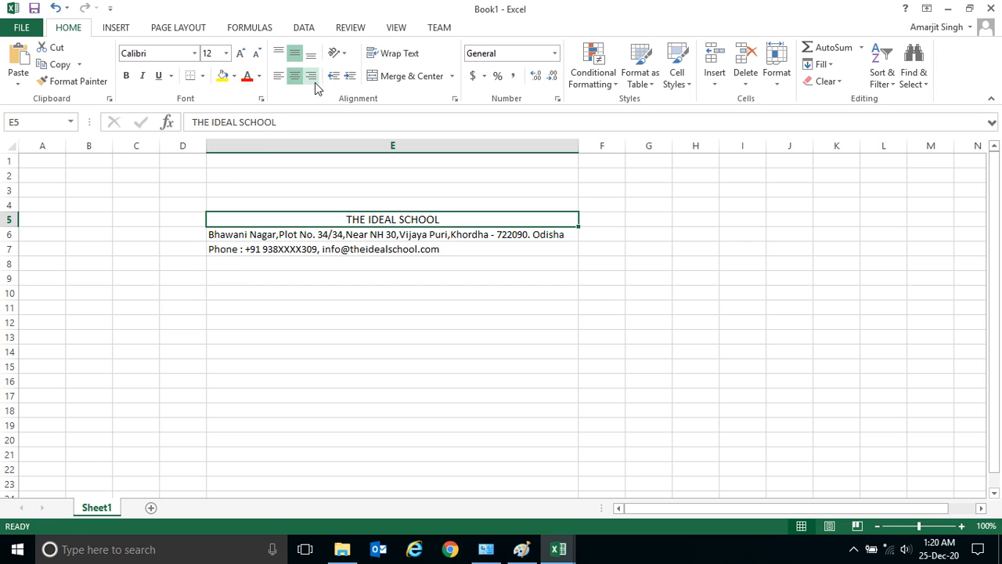
mouse_move(241, 53)
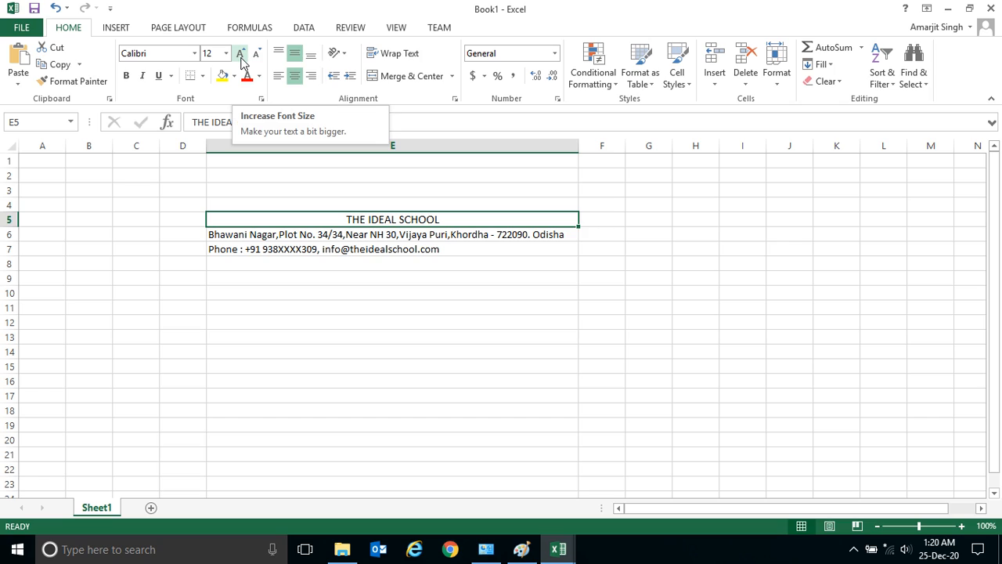
left_click(241, 54)
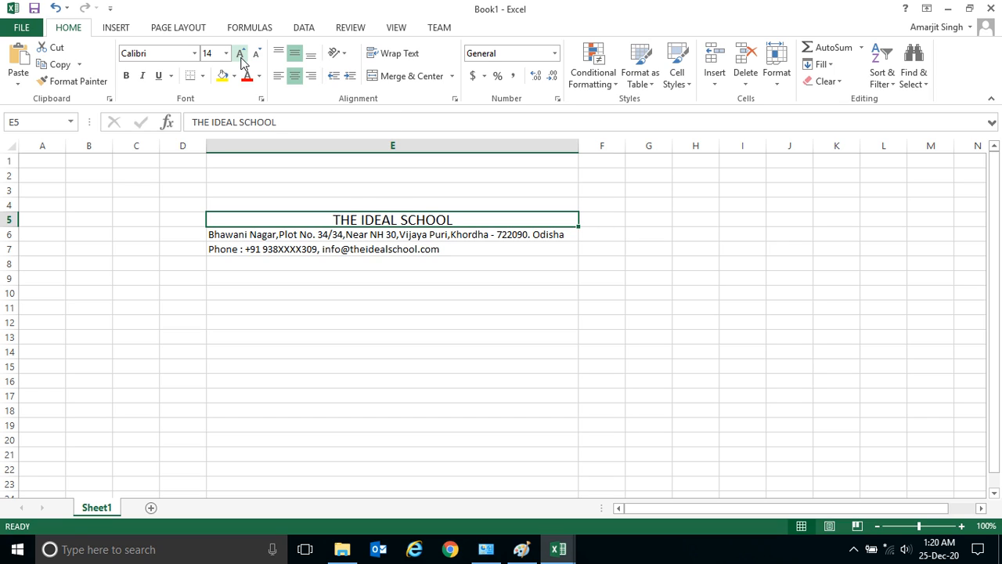
left_click(241, 52)
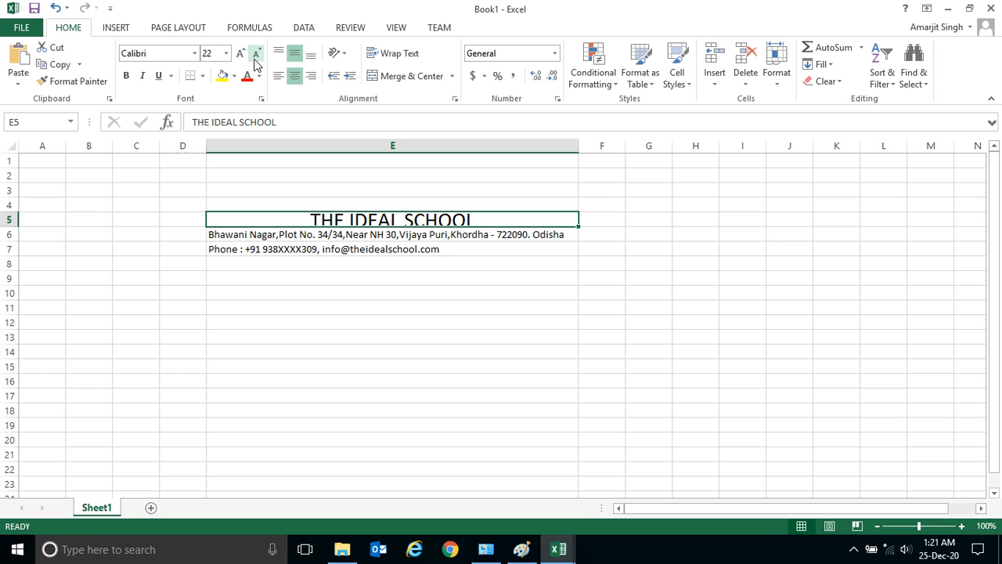
left_click(257, 53)
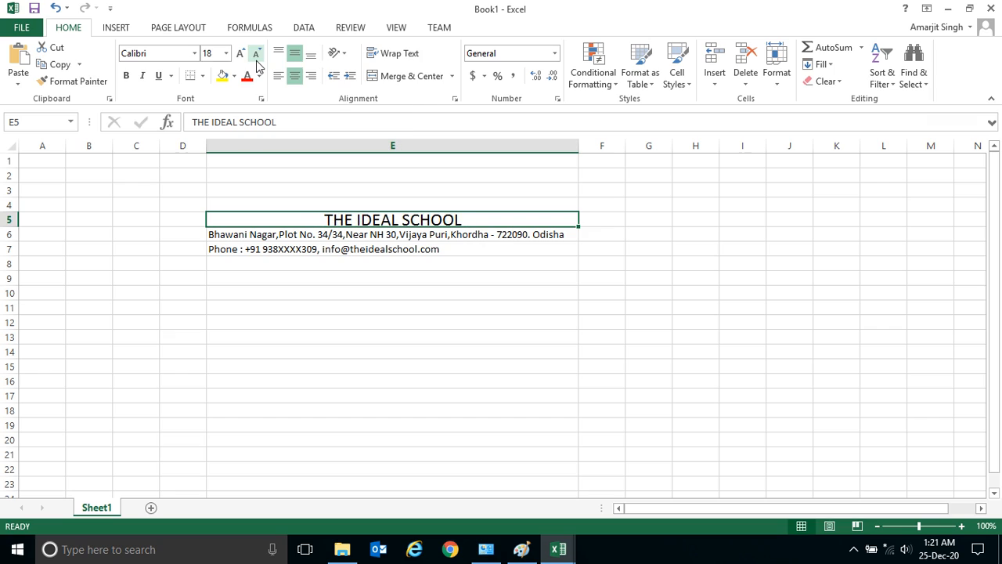
left_click(256, 53)
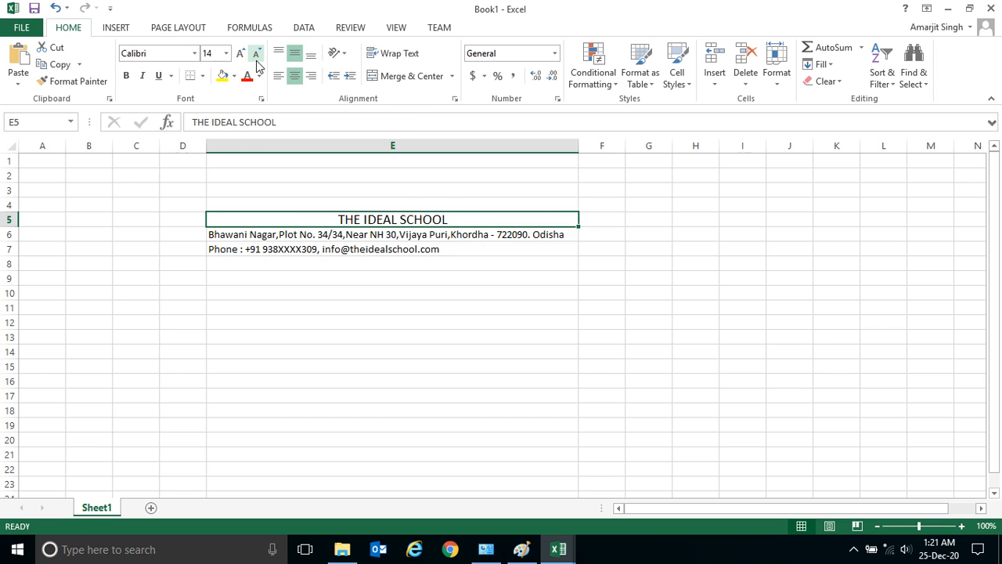
left_click(241, 53)
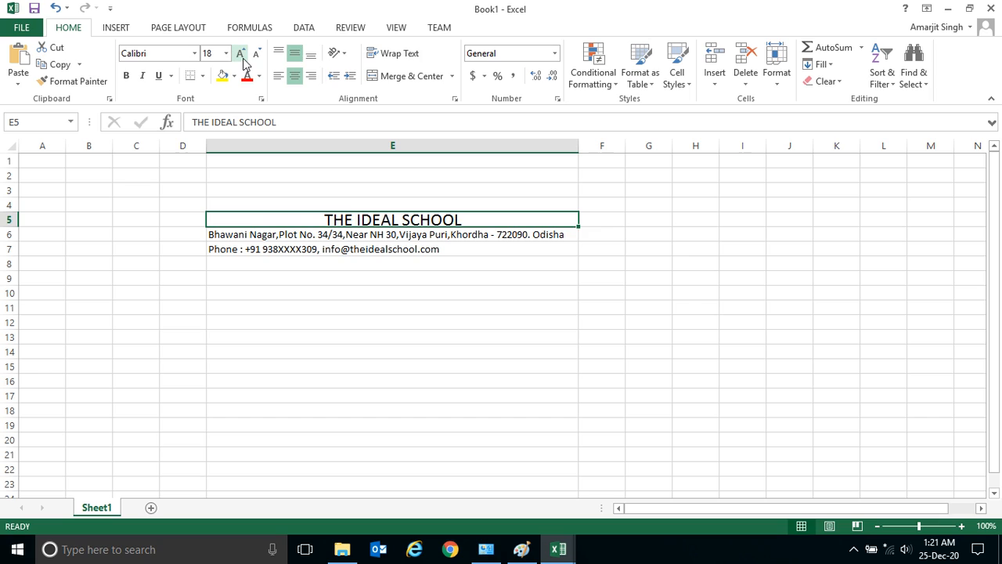
left_click(240, 54)
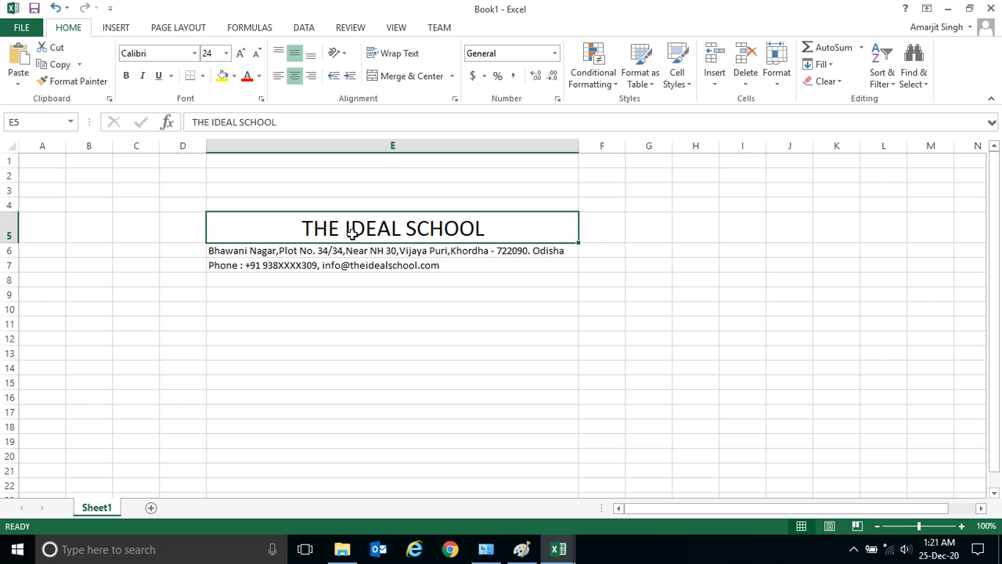
mouse_move(19, 243)
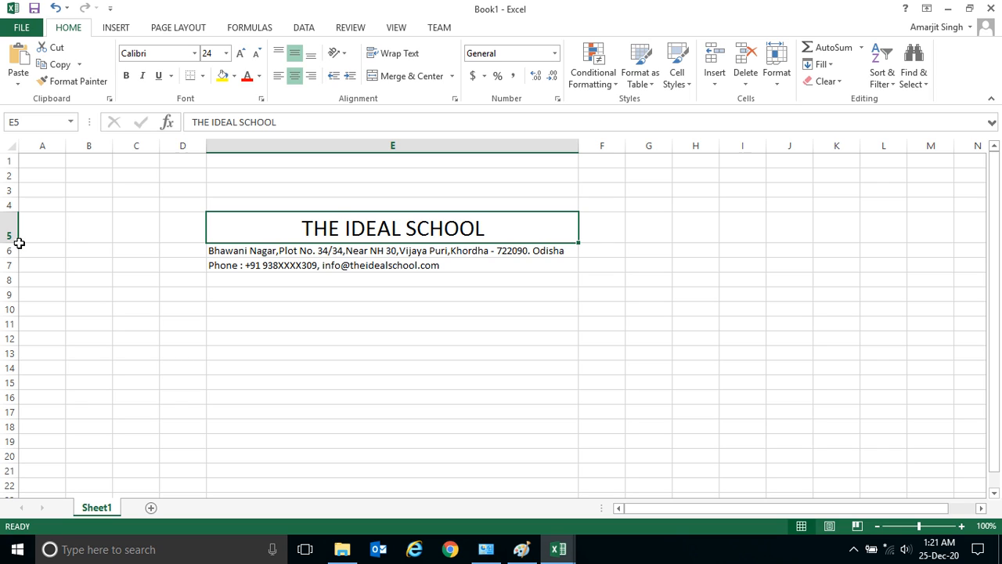
mouse_move(318, 236)
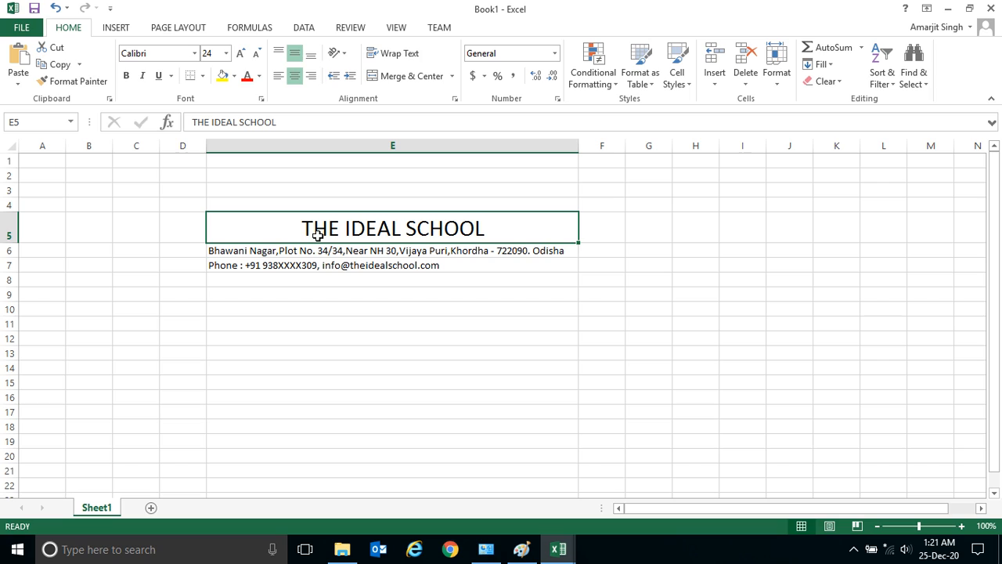
mouse_move(371, 224)
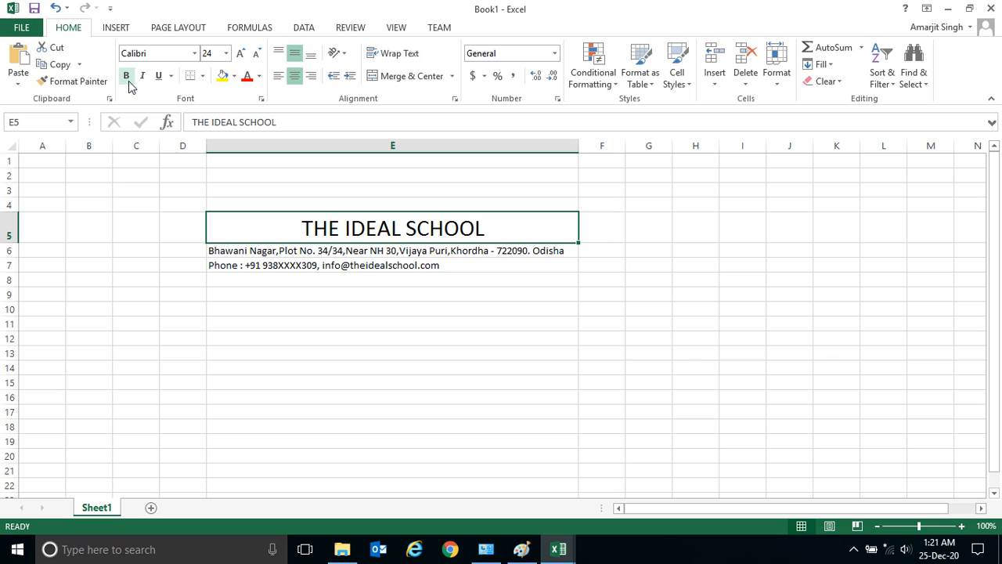
mouse_move(126, 75)
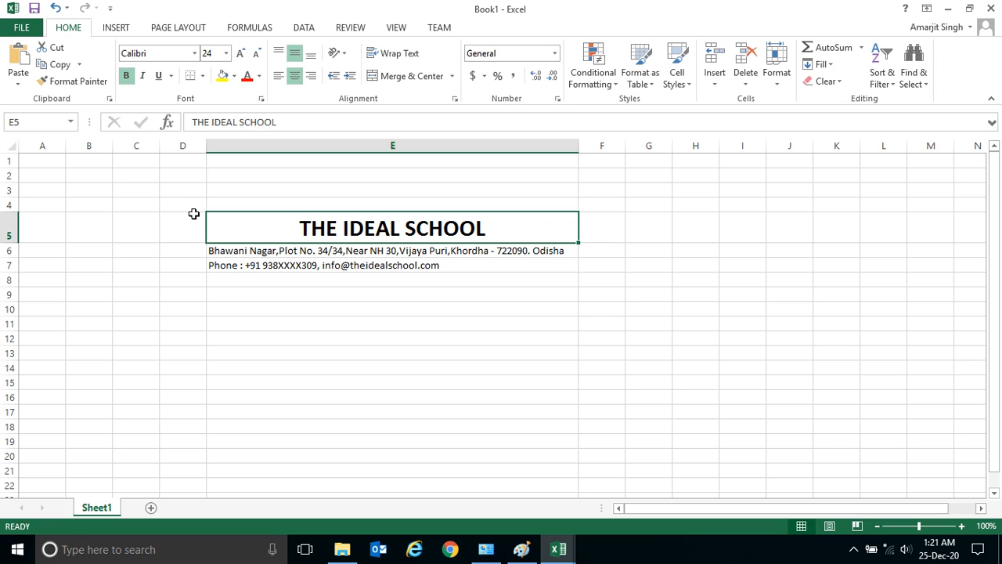
mouse_move(307, 229)
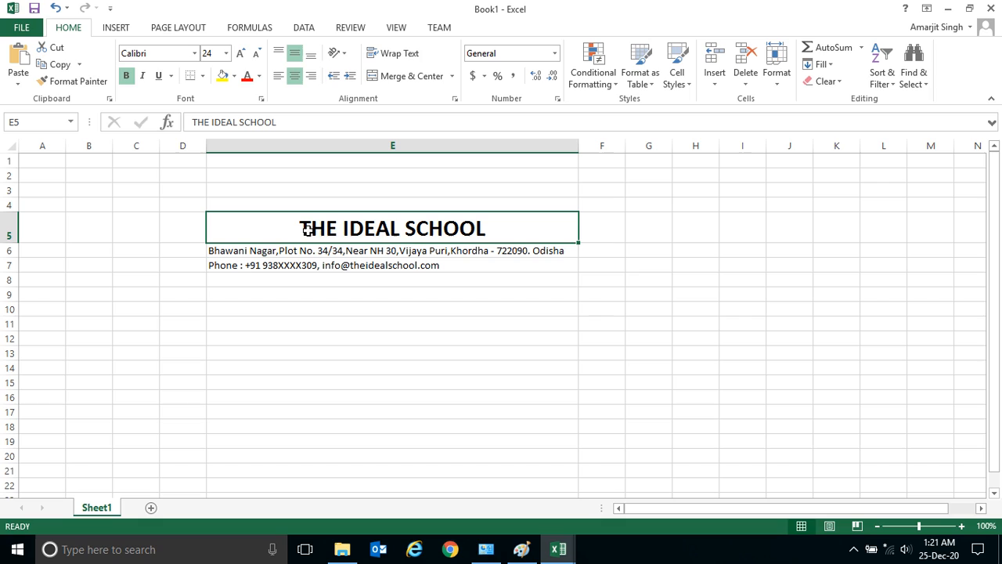
mouse_move(272, 160)
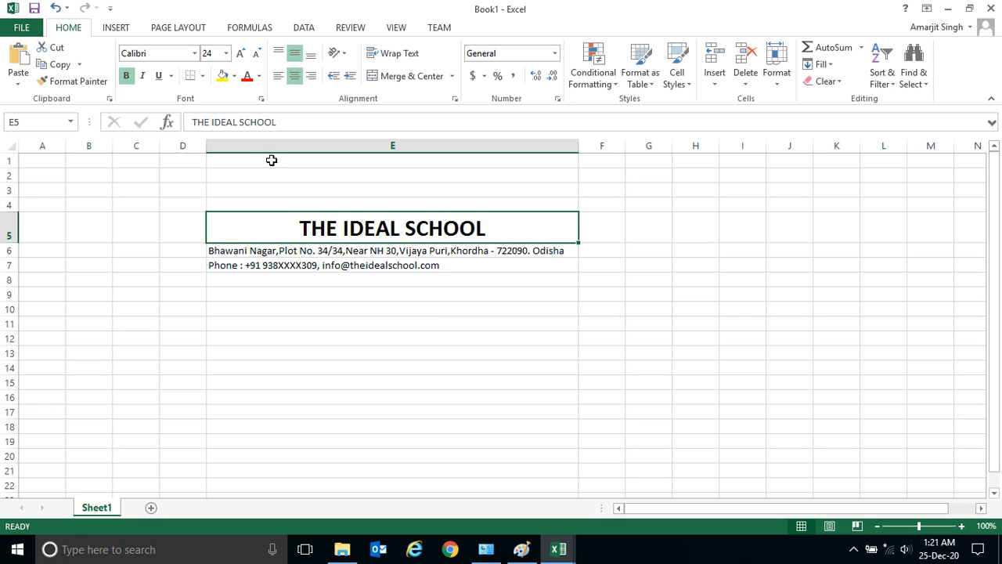
mouse_move(222, 76)
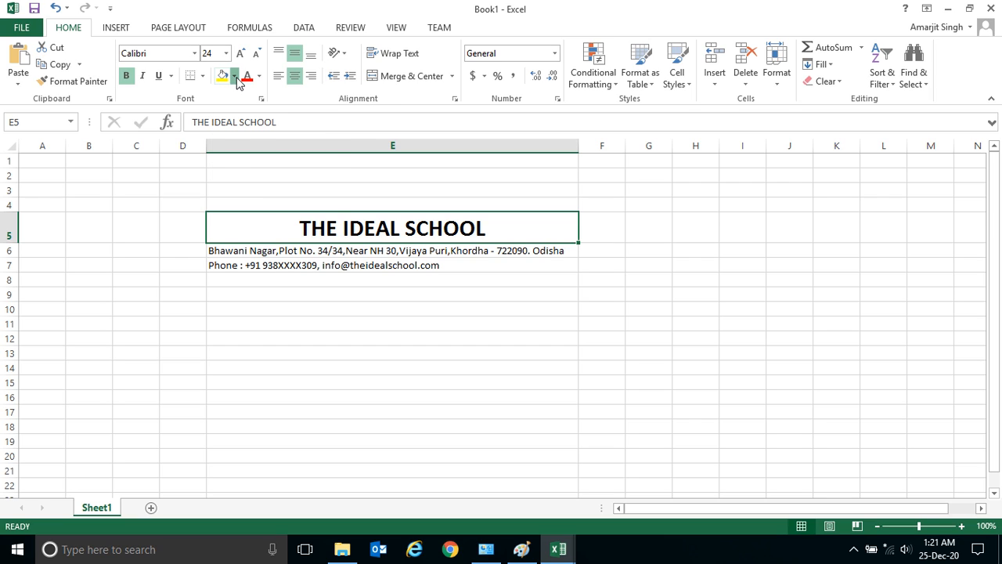
Open the Fill Color palette for the title cell E5
left_click(235, 75)
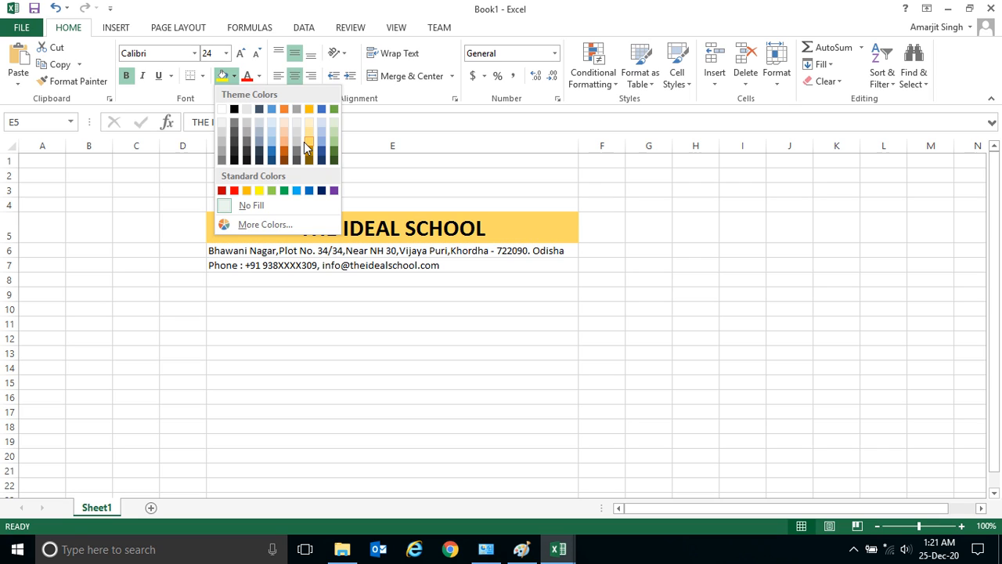
mouse_move(296, 148)
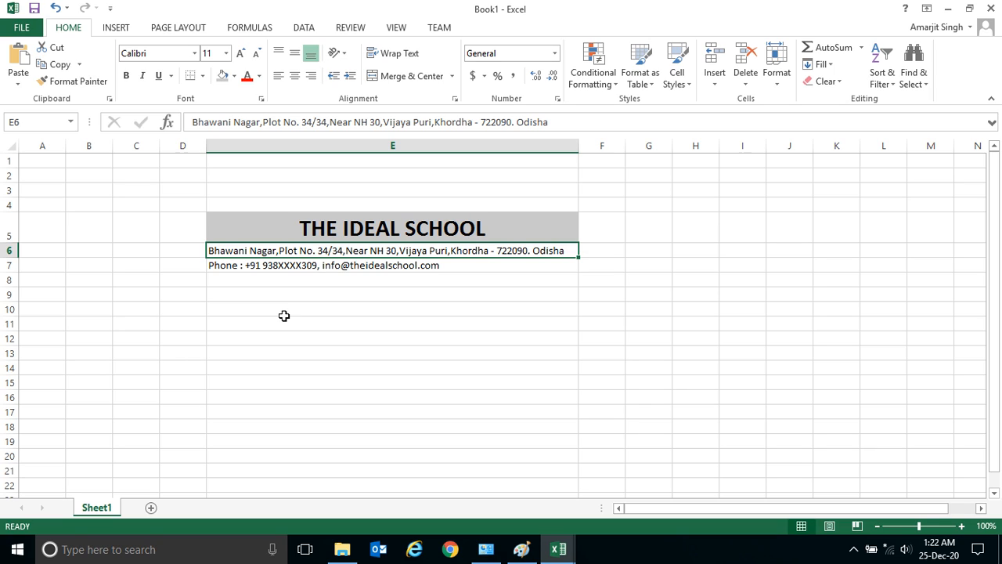
mouse_move(405, 275)
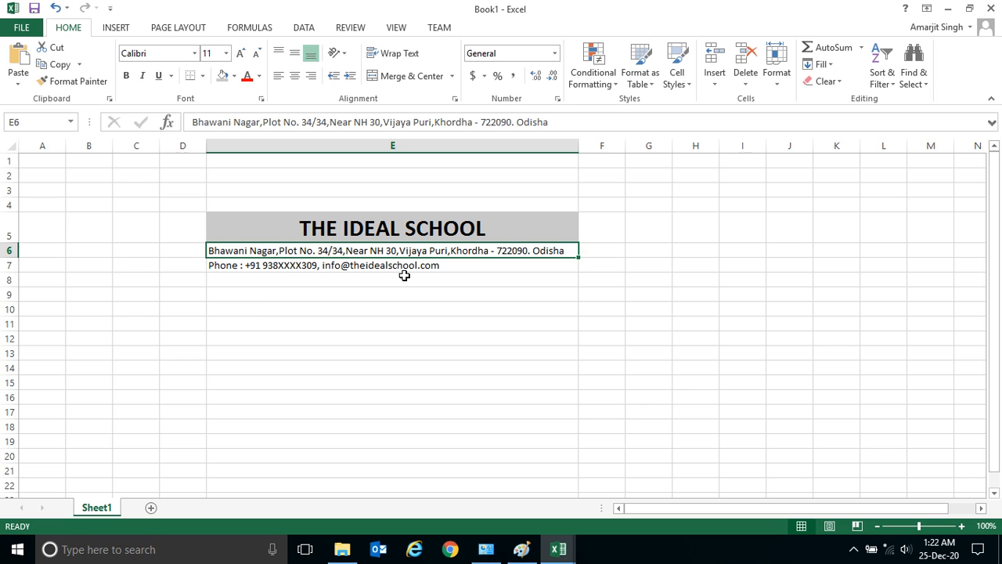
mouse_move(462, 260)
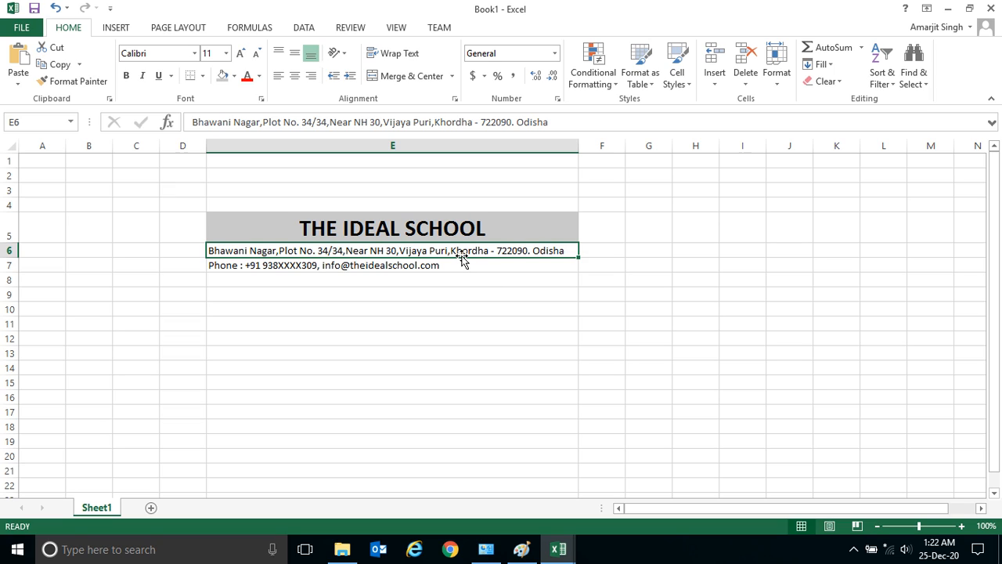
mouse_move(468, 253)
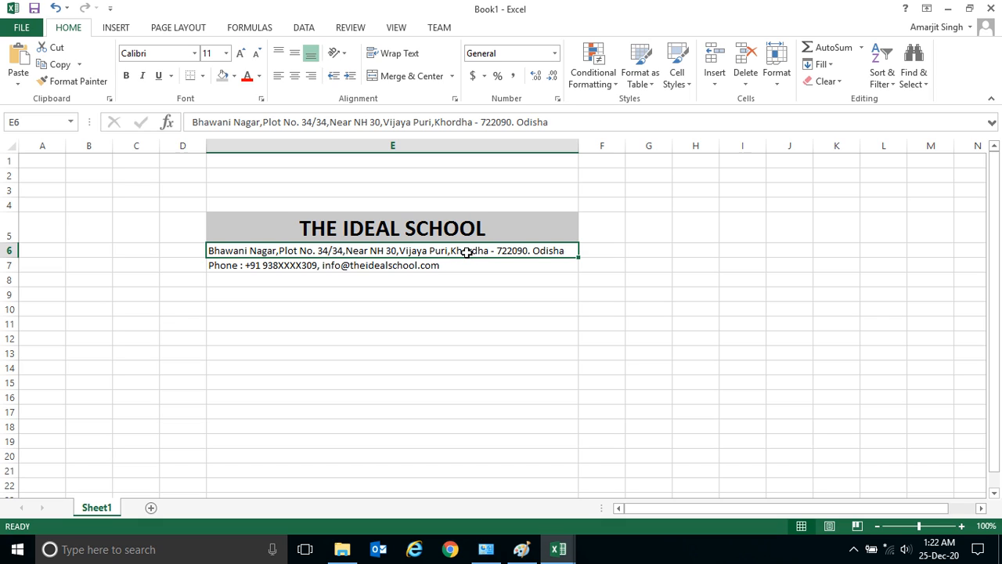
mouse_move(267, 250)
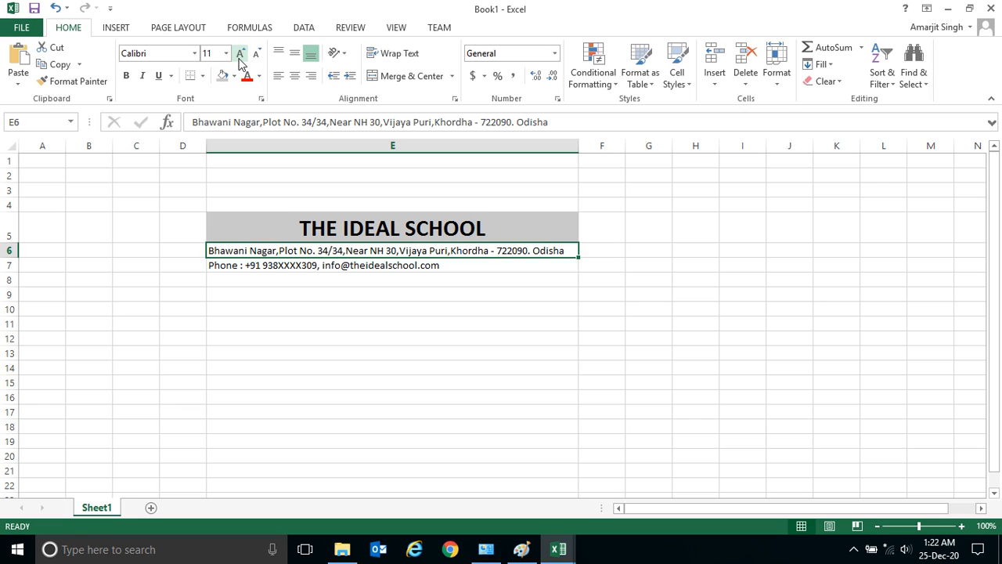
Raise the address font to size 14 and widen column E to fit it
left_click(240, 53)
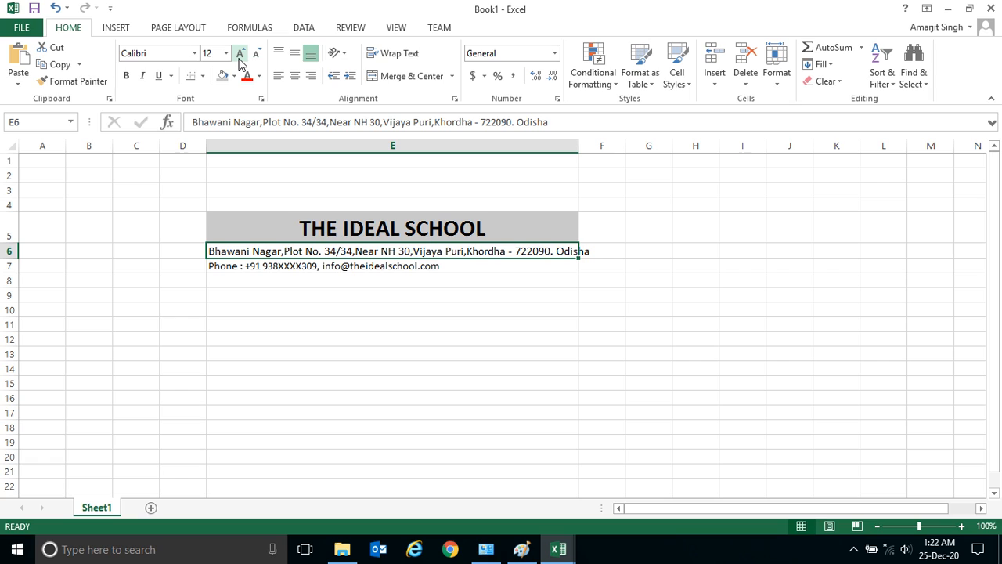
left_click(240, 53)
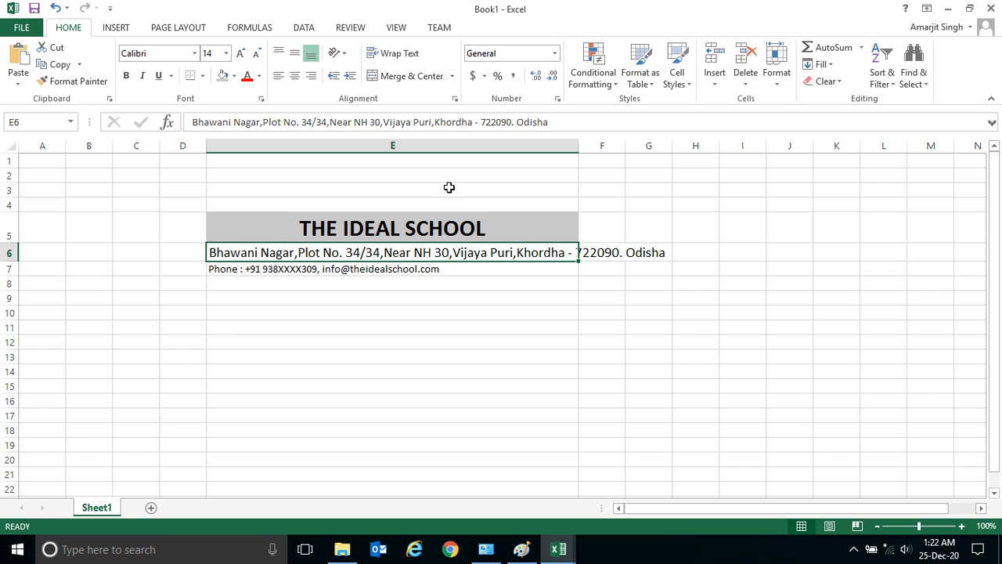
left_click_drag(578, 146, 683, 145)
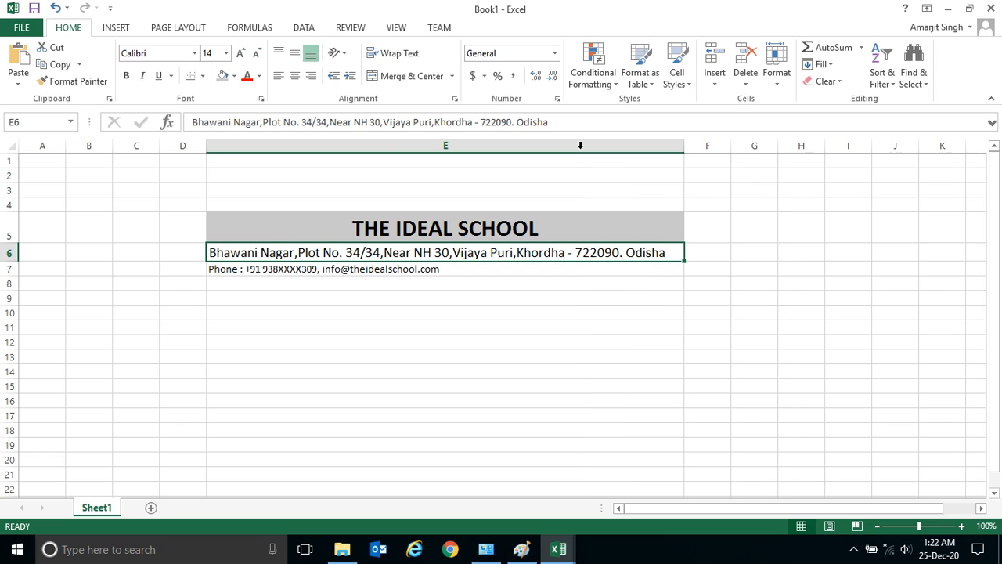
mouse_move(331, 251)
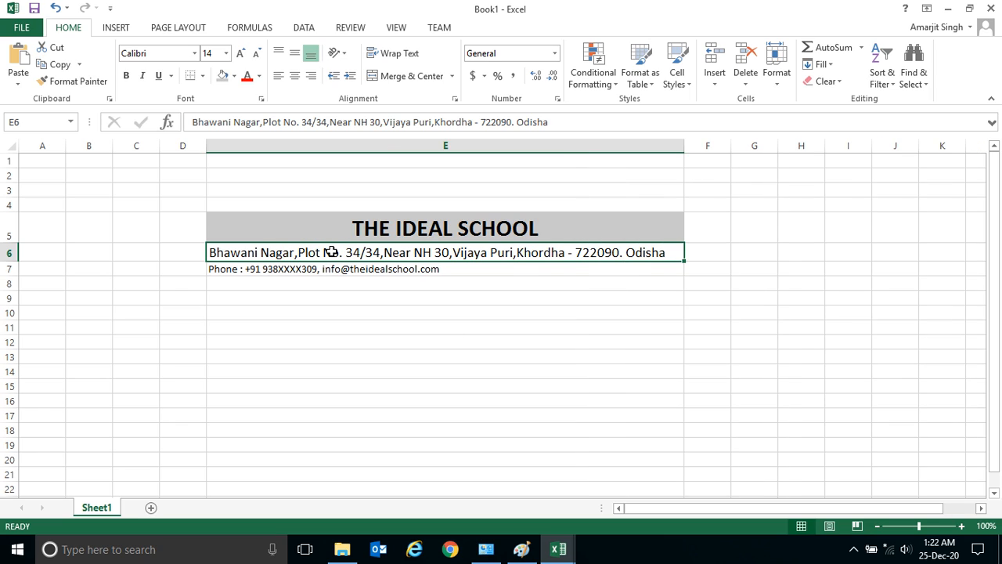
mouse_move(328, 257)
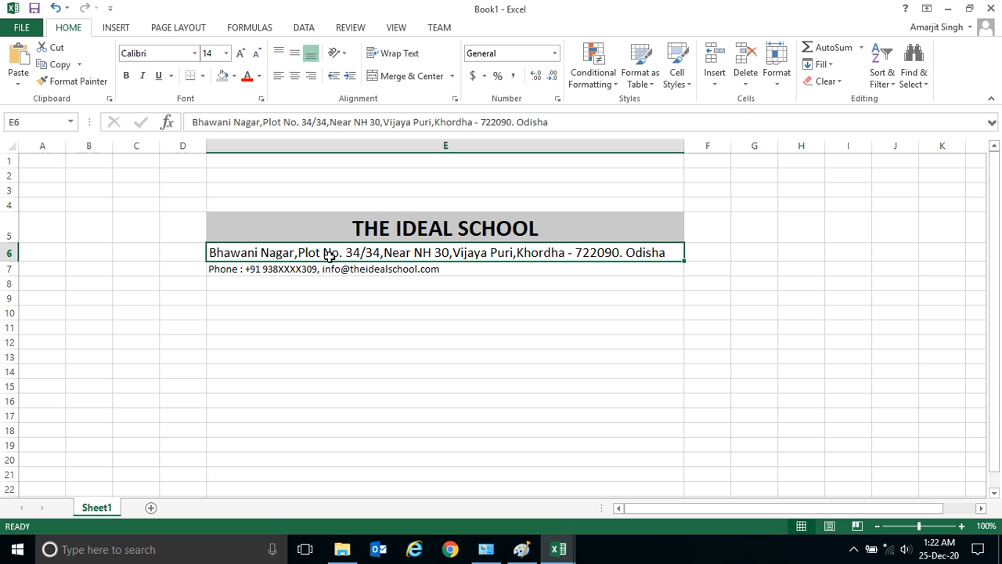
mouse_move(356, 270)
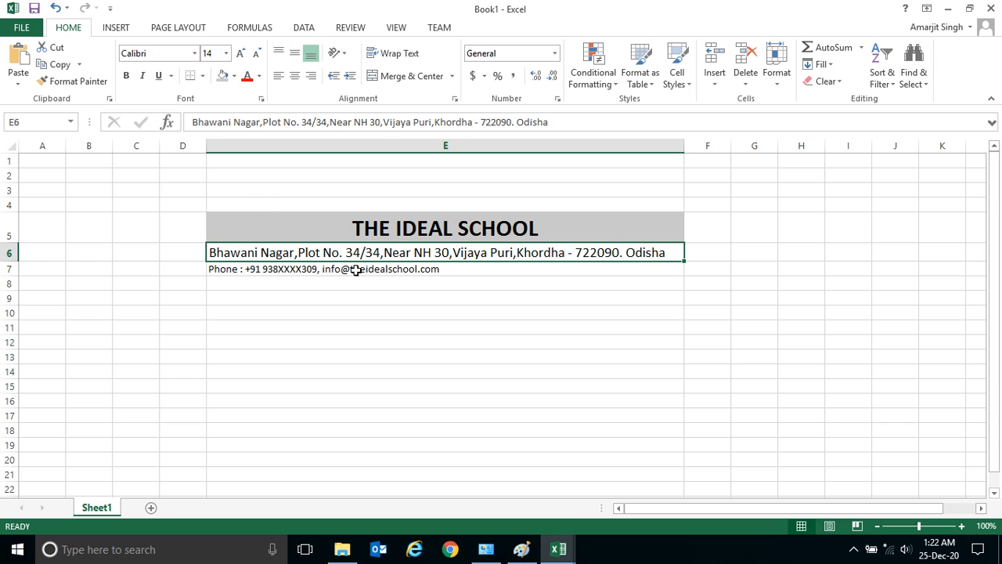
mouse_move(390, 263)
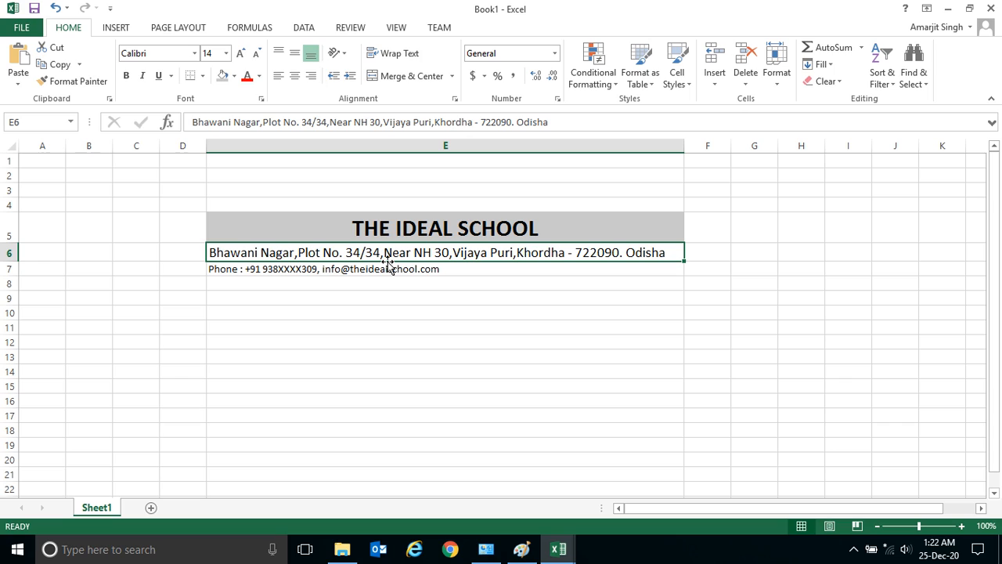
mouse_move(472, 265)
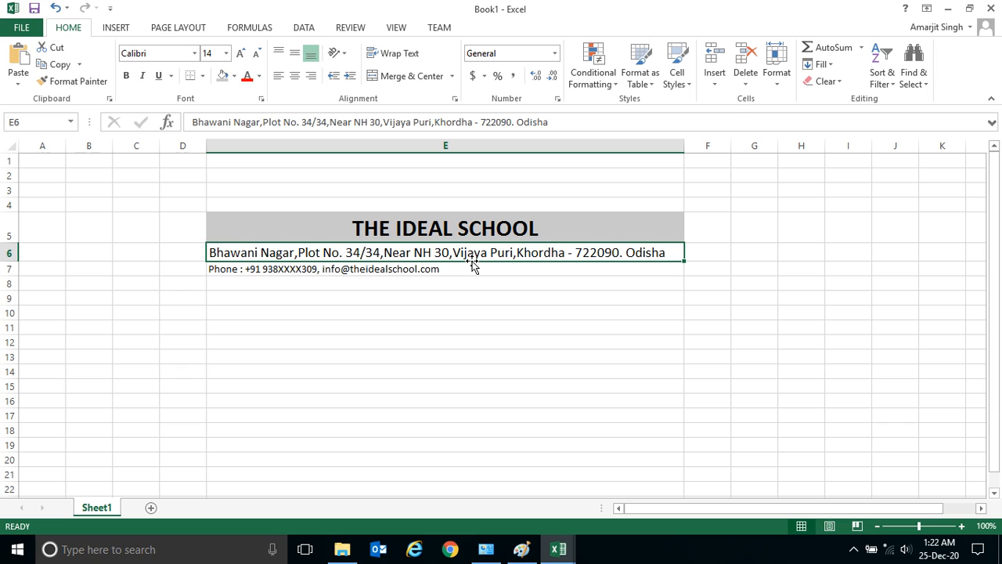
mouse_move(266, 253)
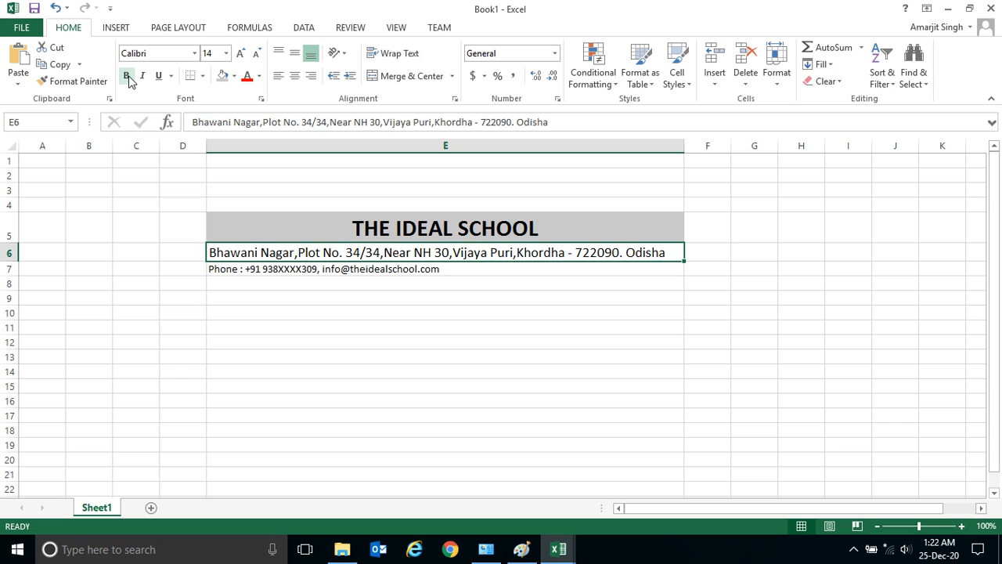
Make the address line in E6 bold with orange text
left_click(127, 75)
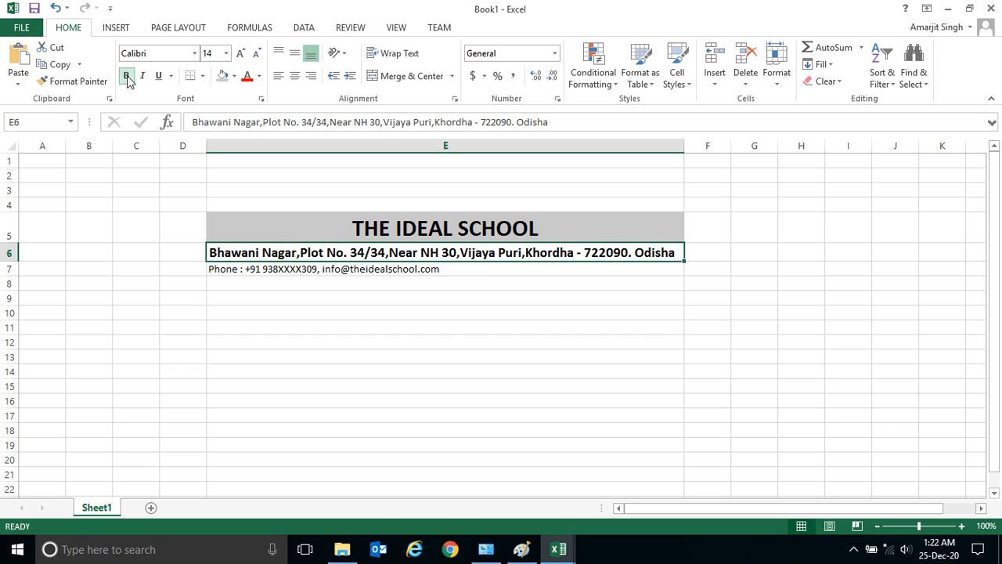
left_click(127, 75)
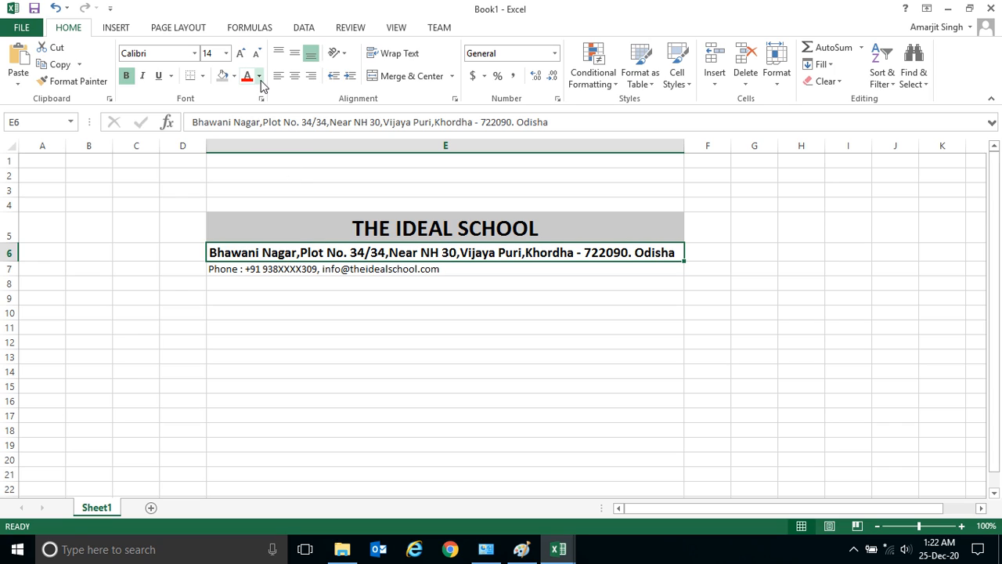
mouse_move(247, 76)
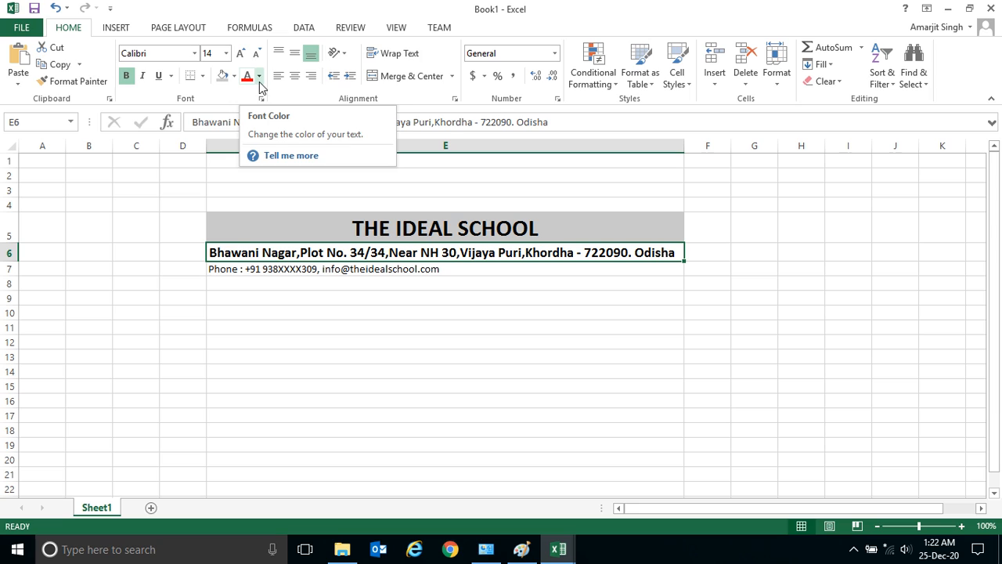
left_click(259, 76)
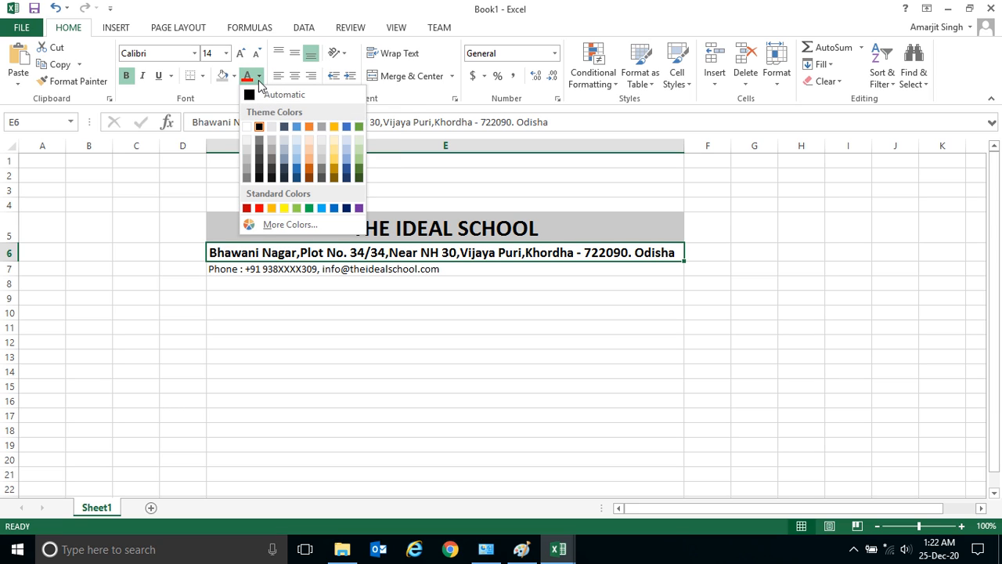
left_click(295, 171)
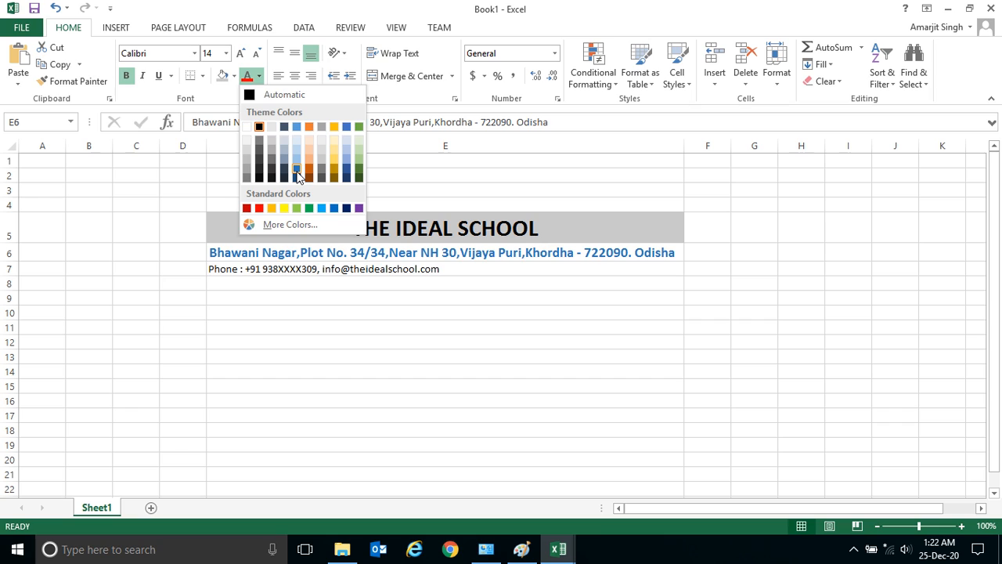
mouse_move(309, 173)
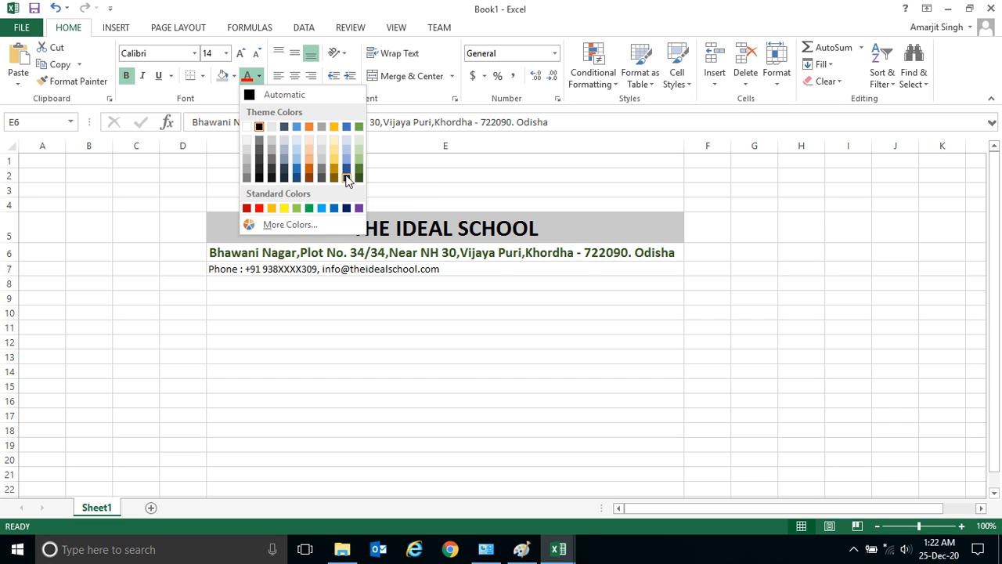
left_click(309, 171)
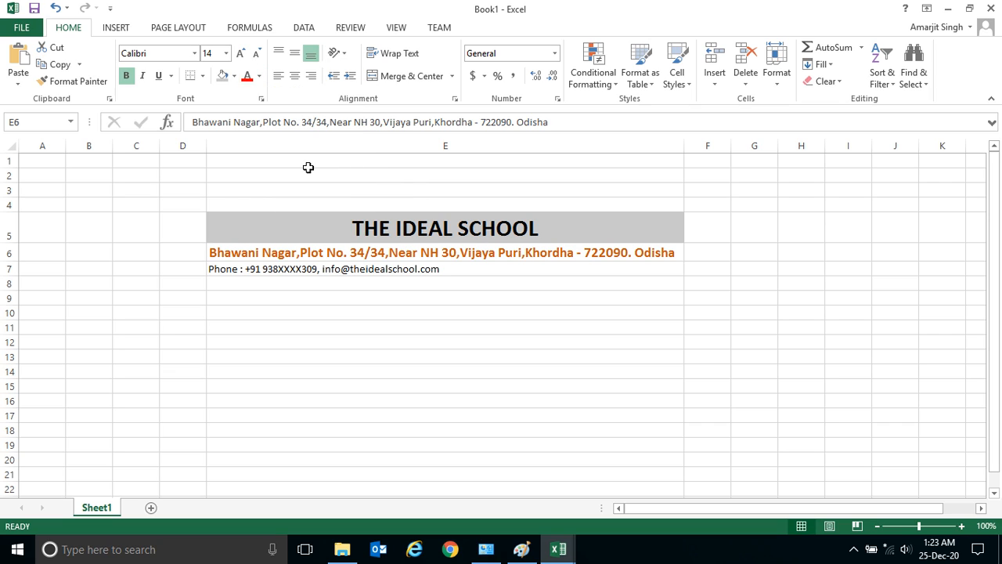
left_click(445, 252)
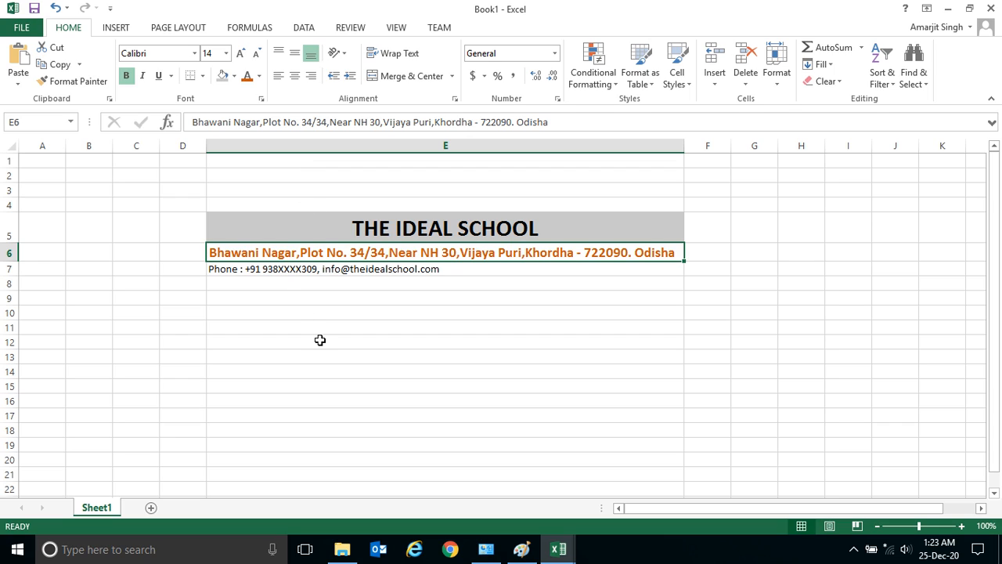
mouse_move(461, 288)
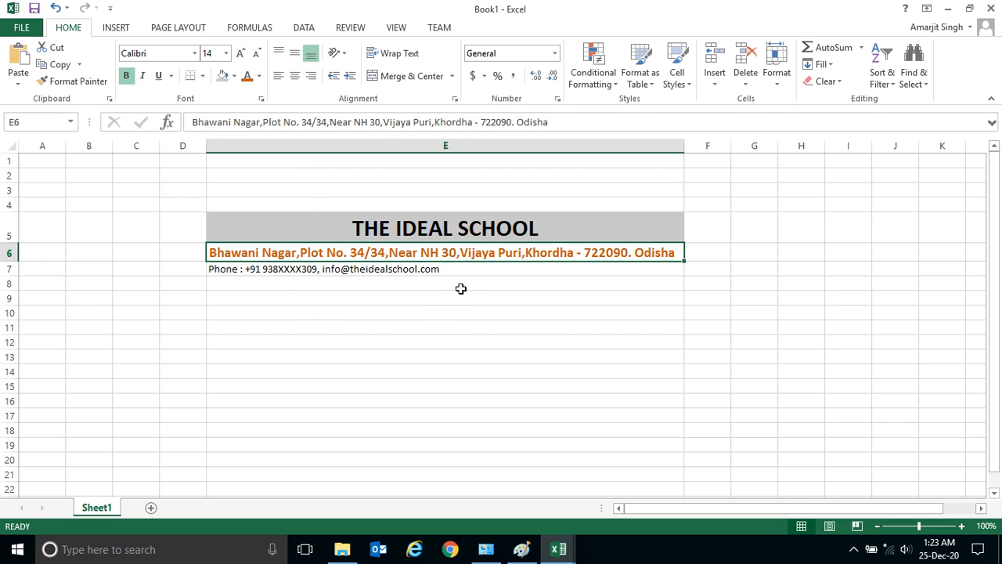
mouse_move(399, 267)
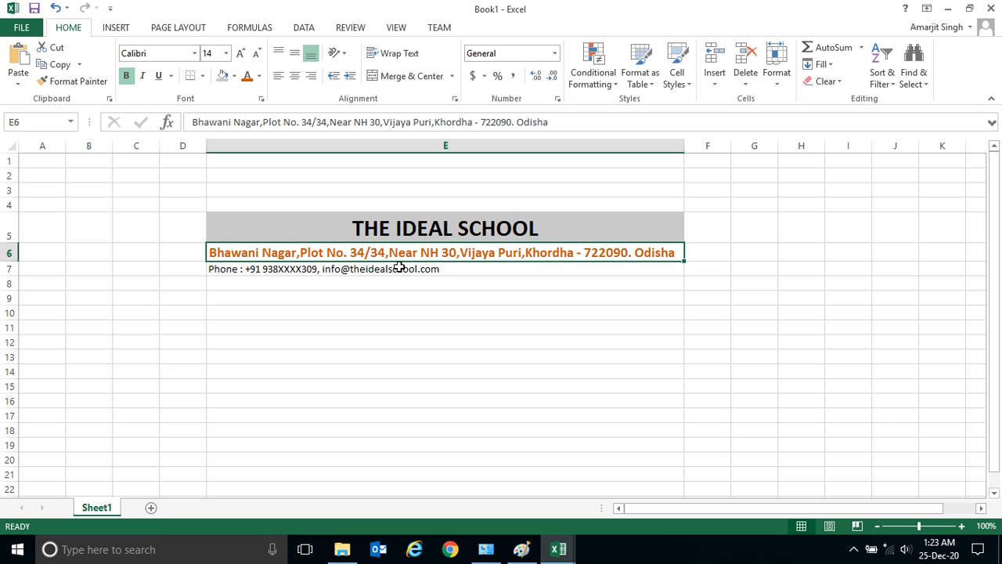
left_click(396, 268)
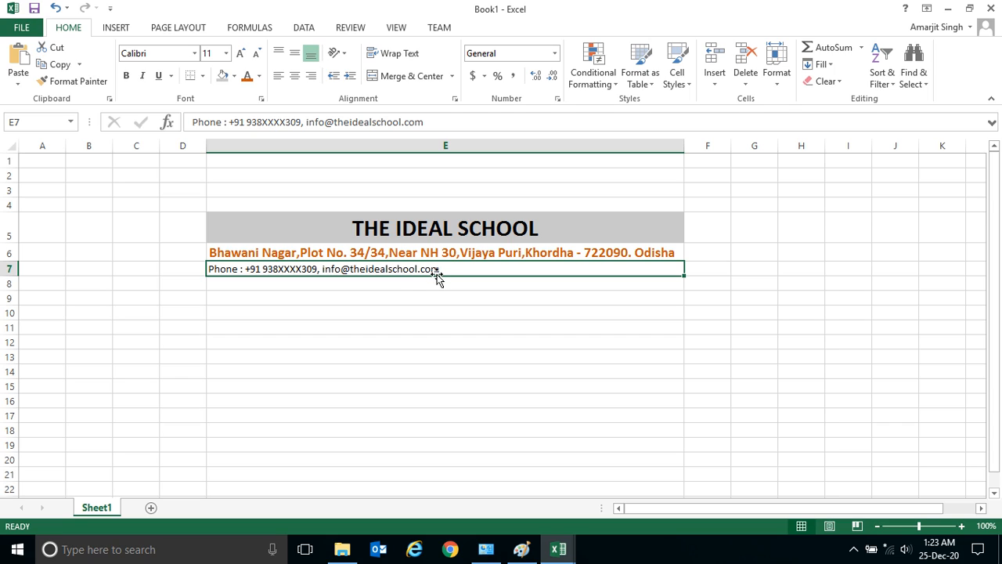
mouse_move(354, 270)
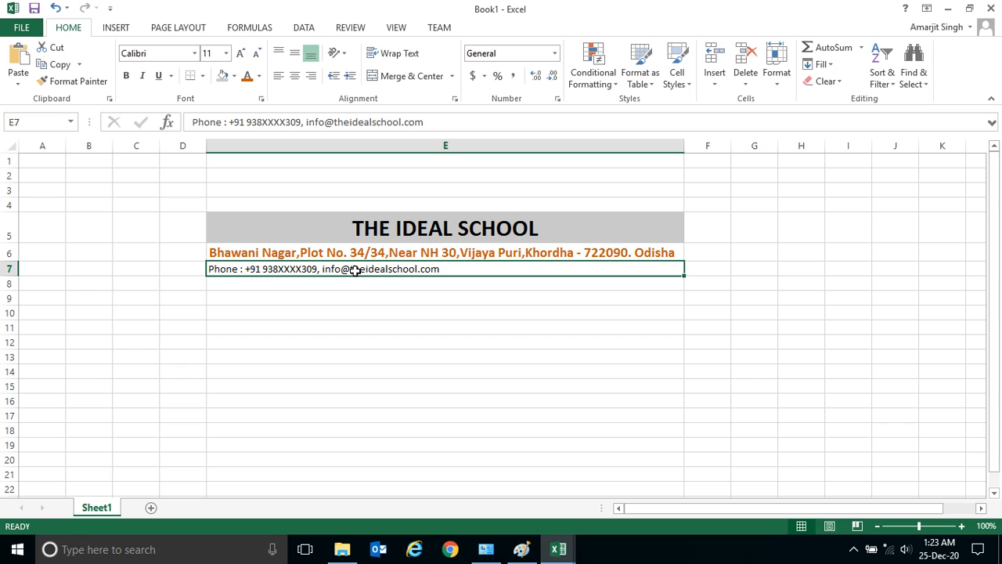
mouse_move(445, 271)
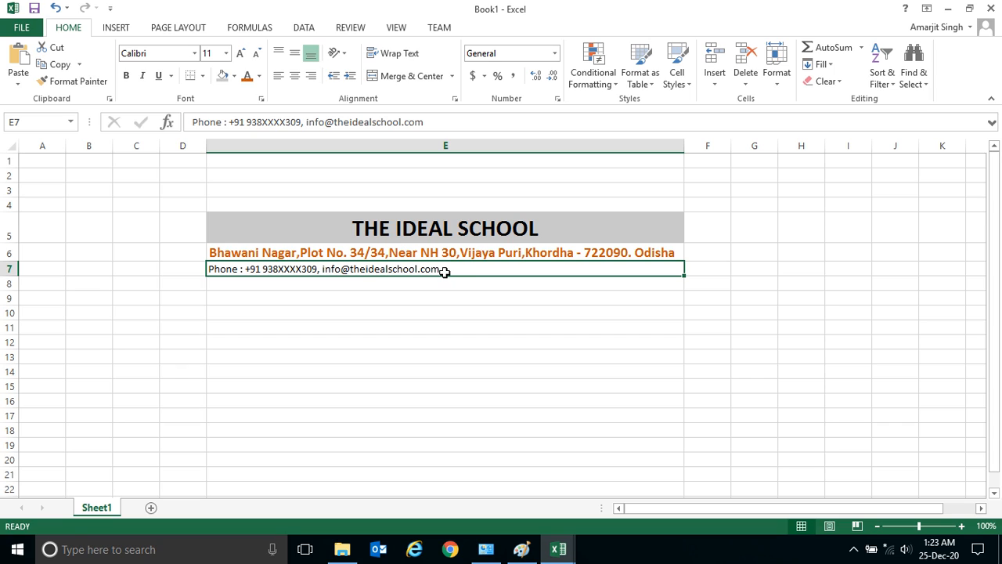
mouse_move(325, 282)
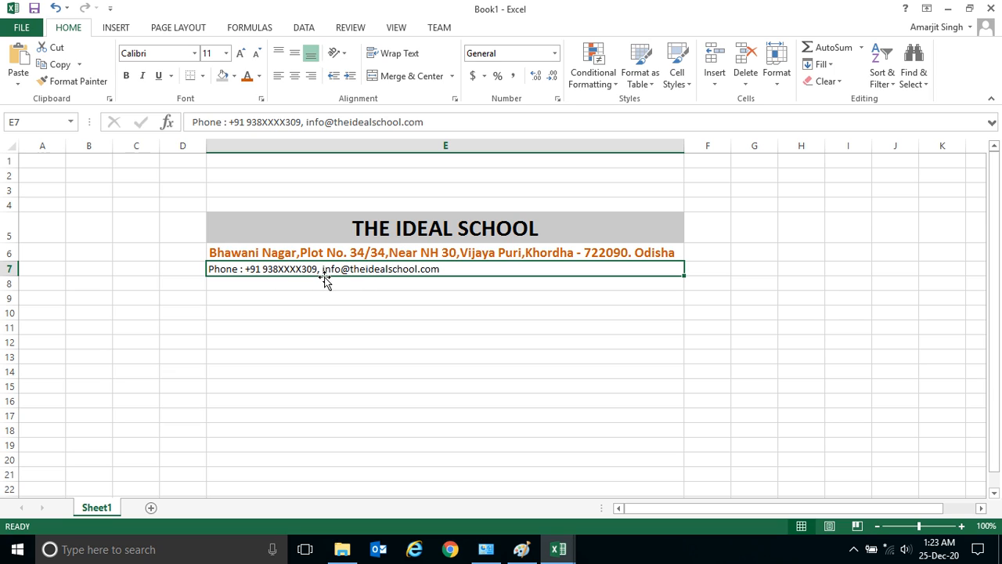
mouse_move(351, 258)
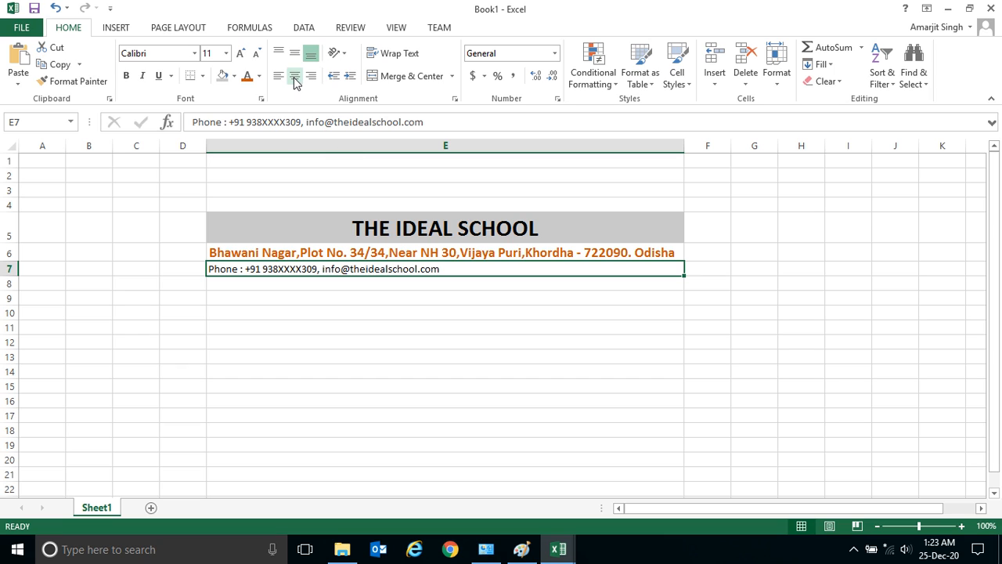
Centre the phone and email line in E7 and show its font colour choices
left_click(294, 75)
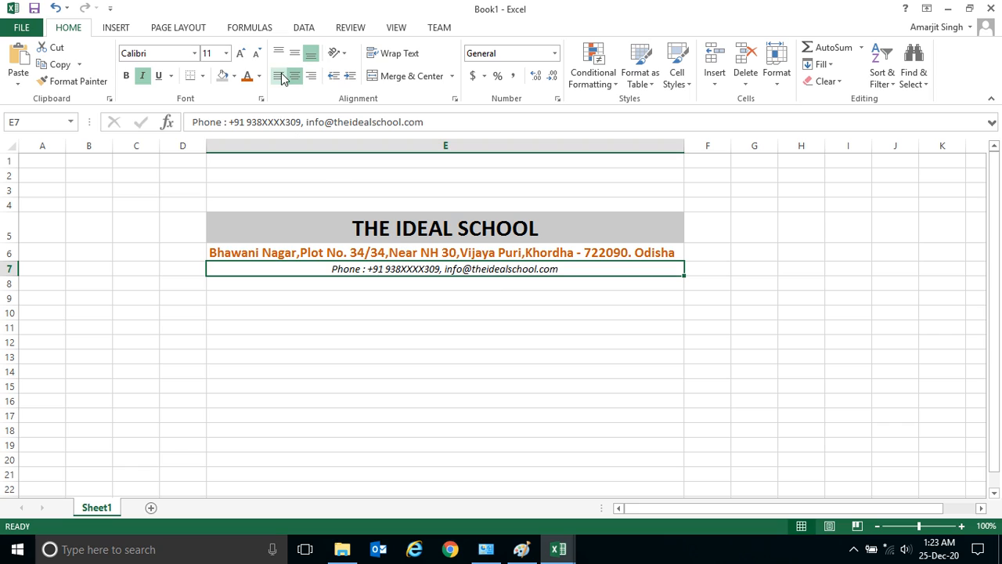
left_click(259, 76)
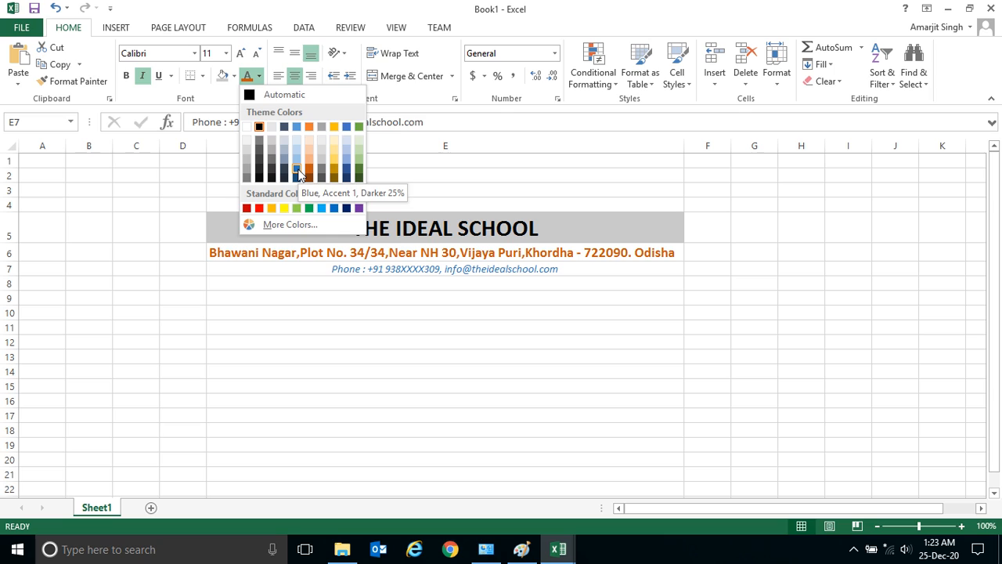
mouse_move(296, 171)
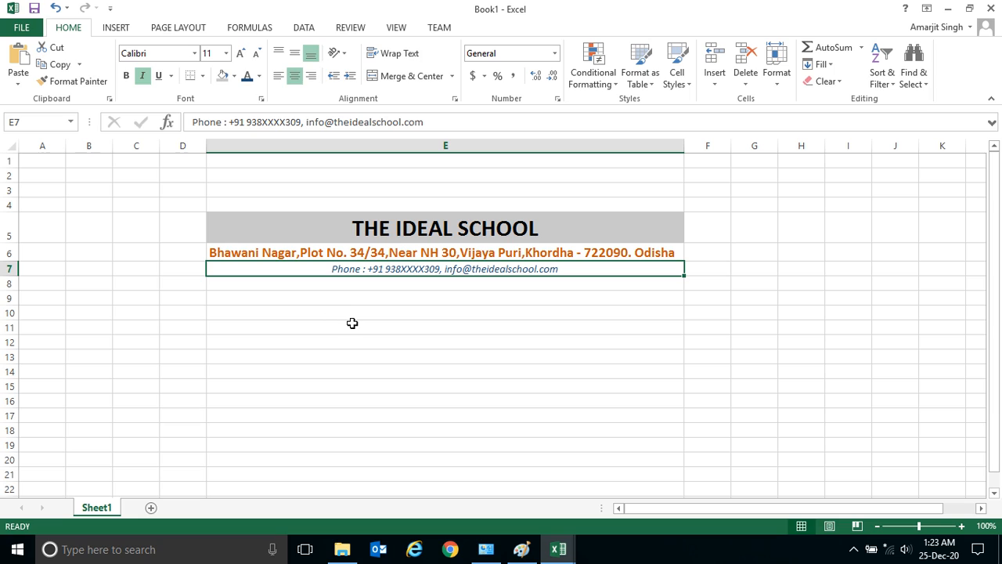
mouse_move(532, 280)
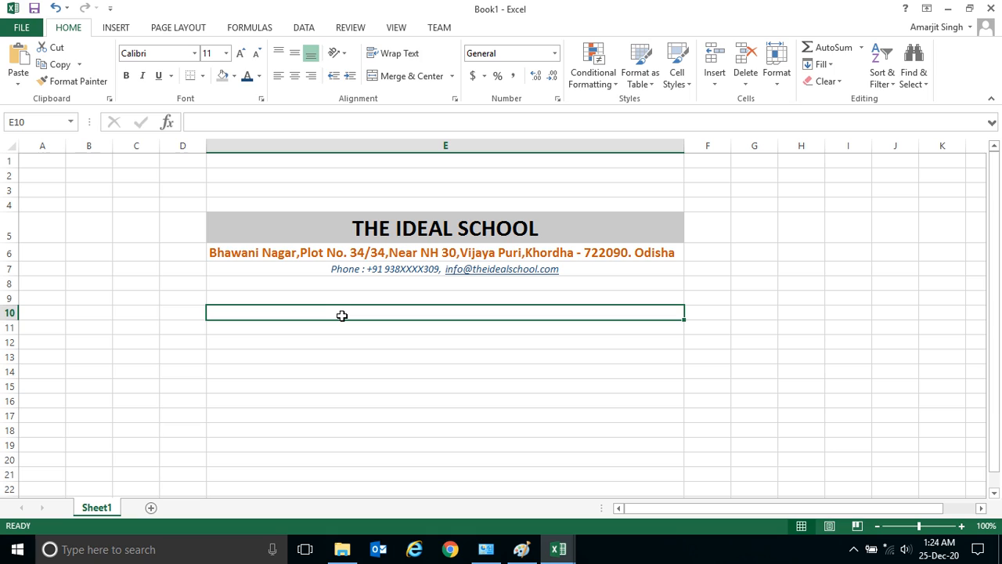
mouse_move(344, 302)
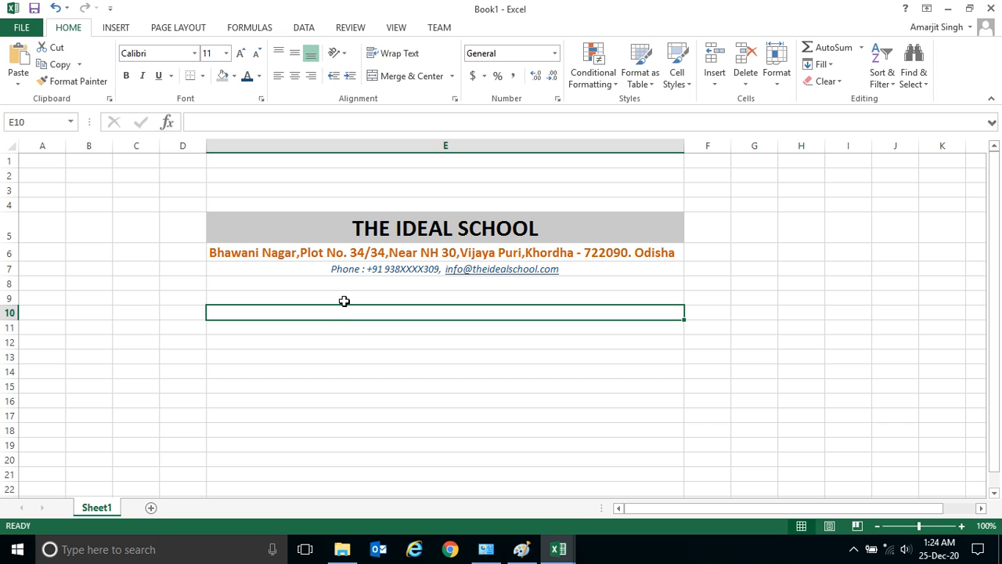
Reselect the contact line in cell E7
left_click(445, 269)
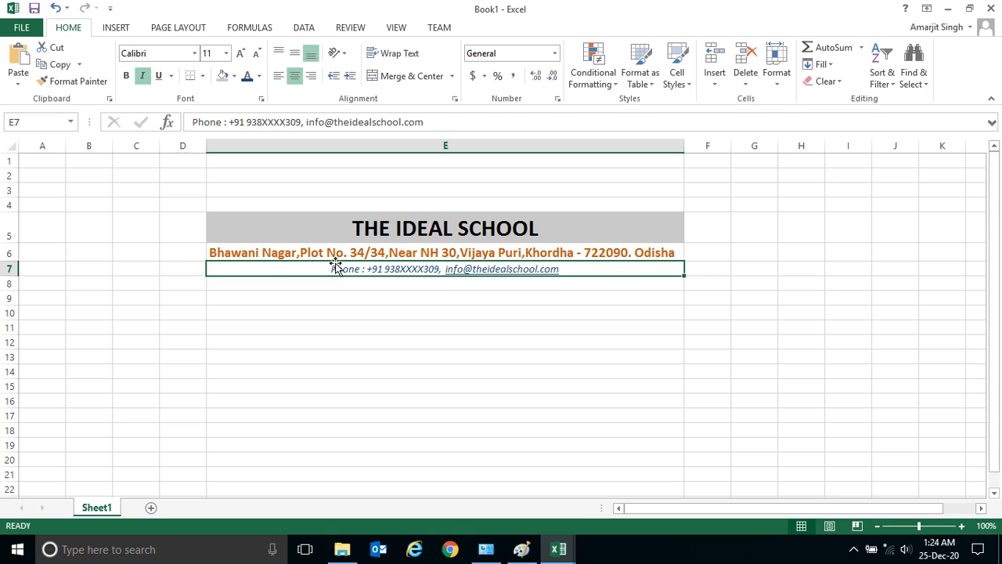
mouse_move(357, 279)
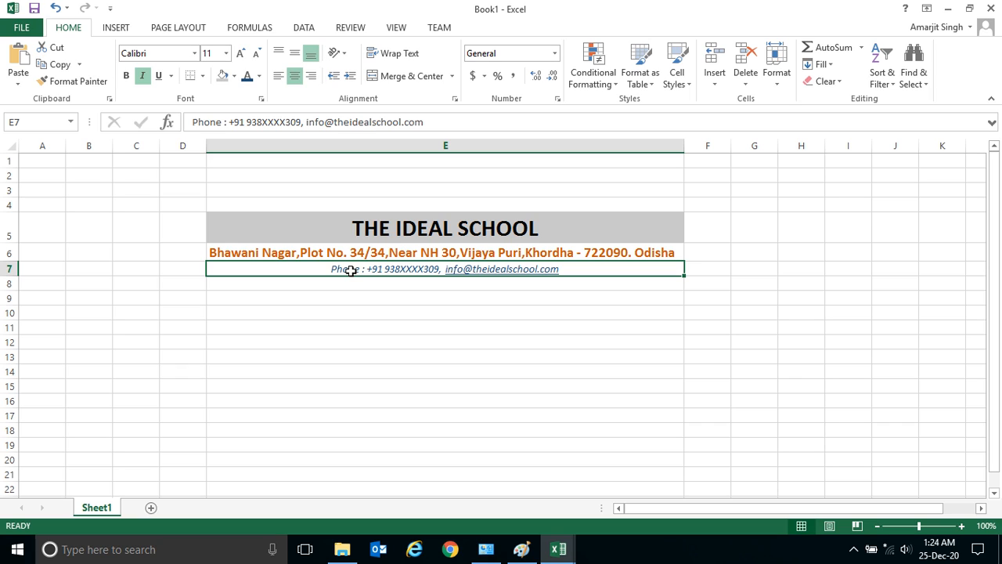
Fill the E7 contact line with the standard Orange background
left_click(236, 75)
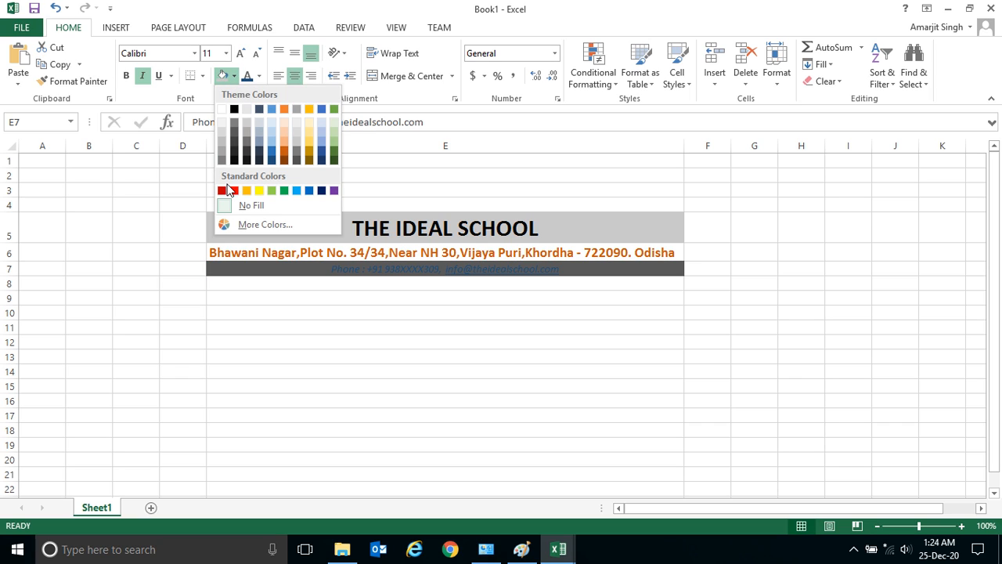
left_click(259, 190)
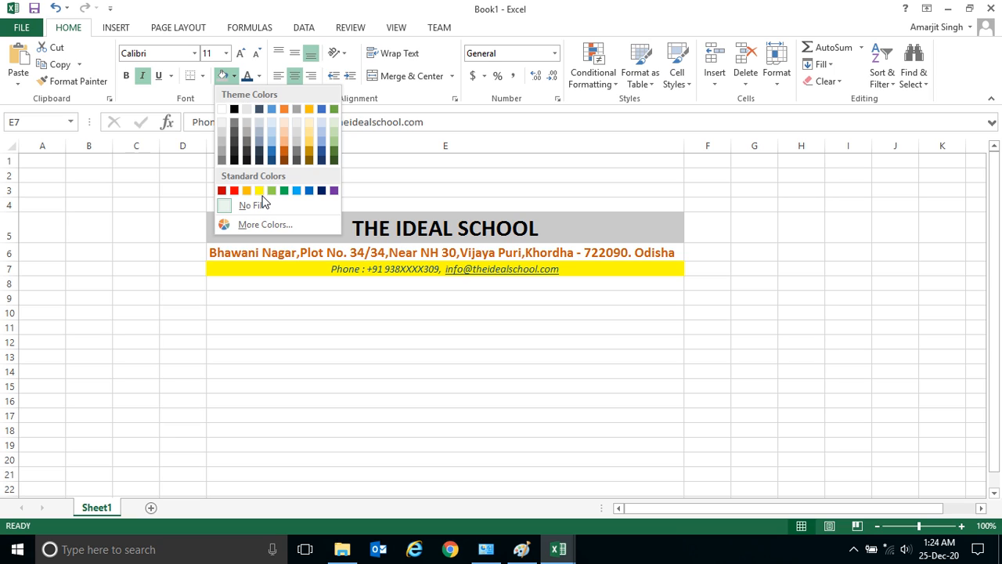
mouse_move(261, 198)
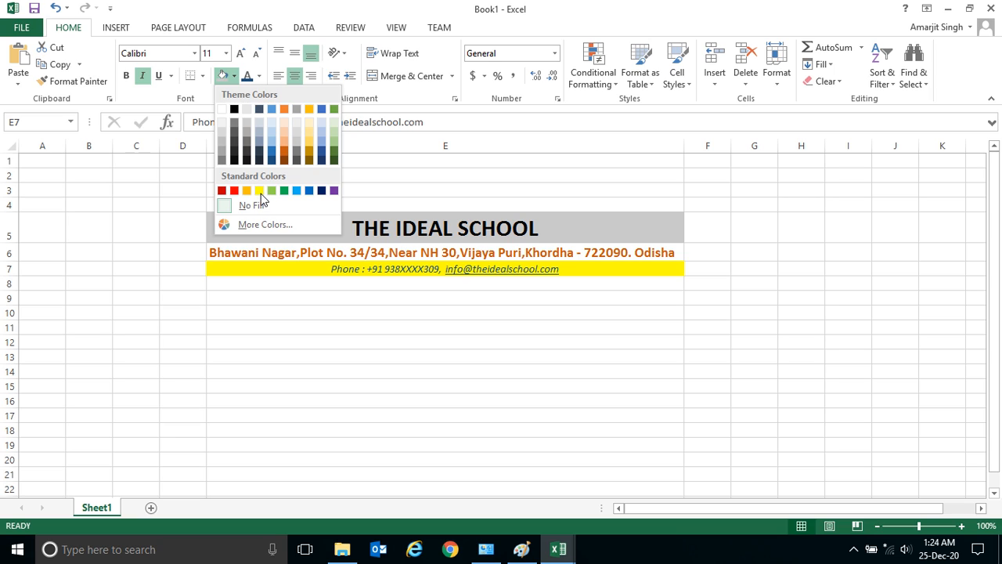
mouse_move(247, 190)
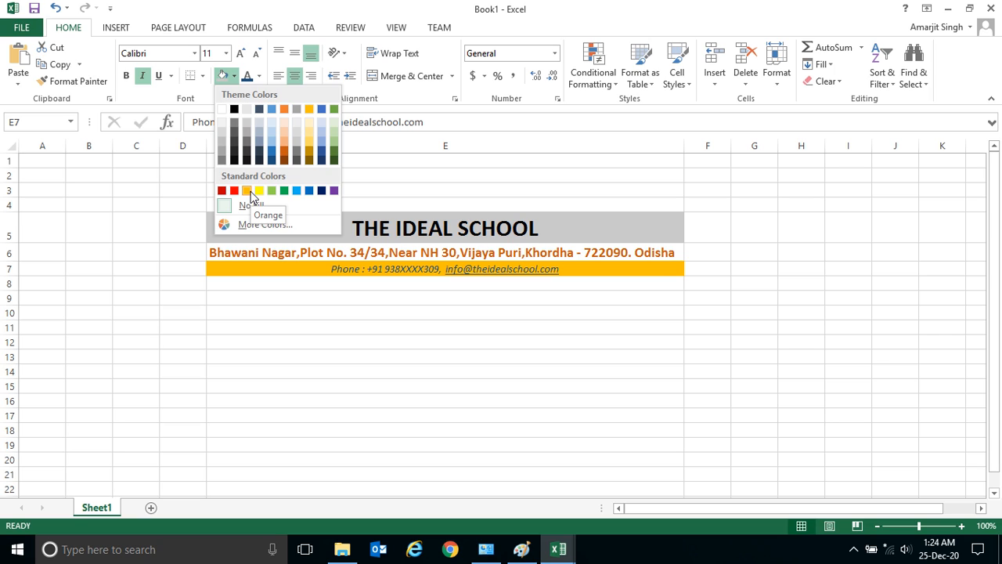
left_click(256, 328)
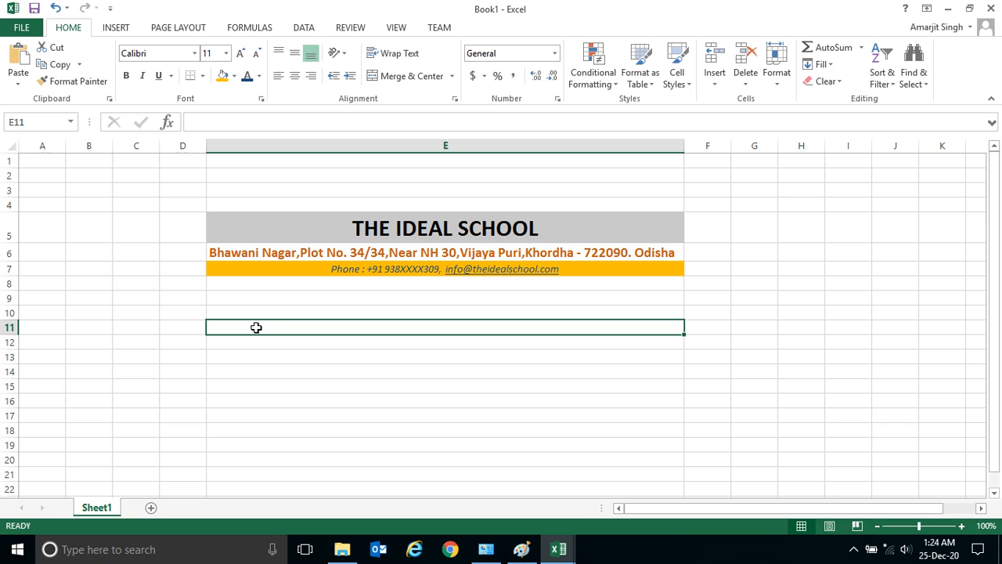
mouse_move(449, 327)
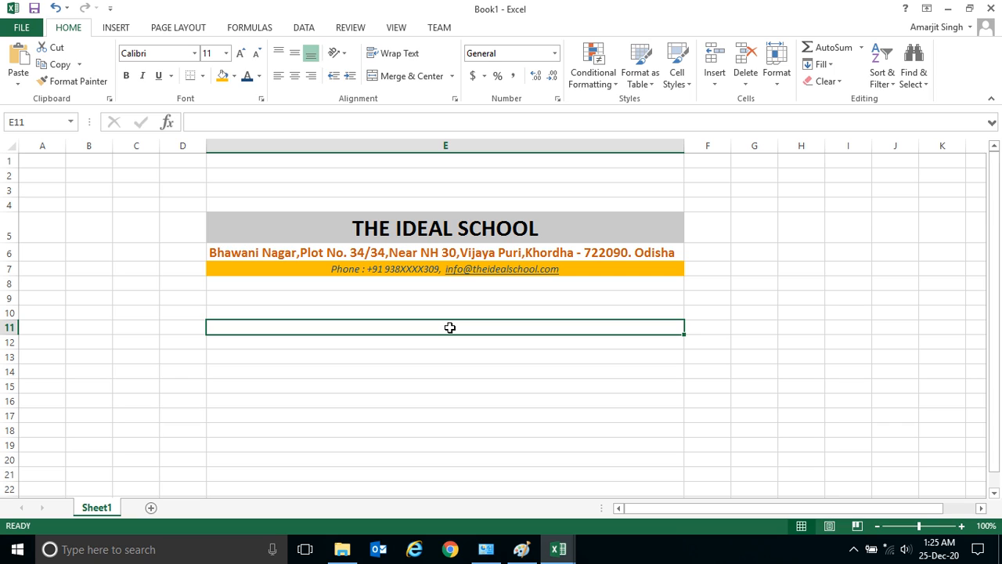
mouse_move(486, 549)
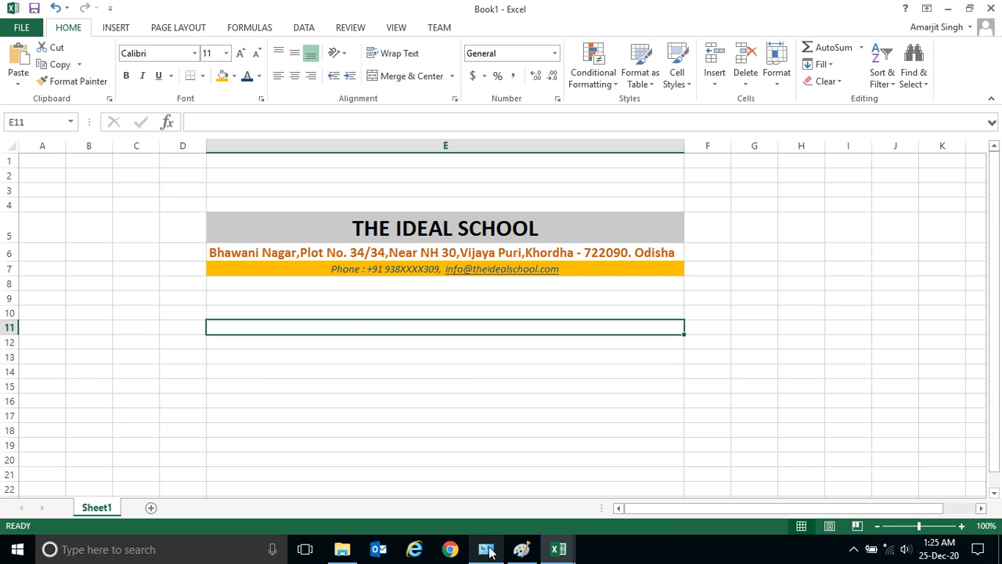